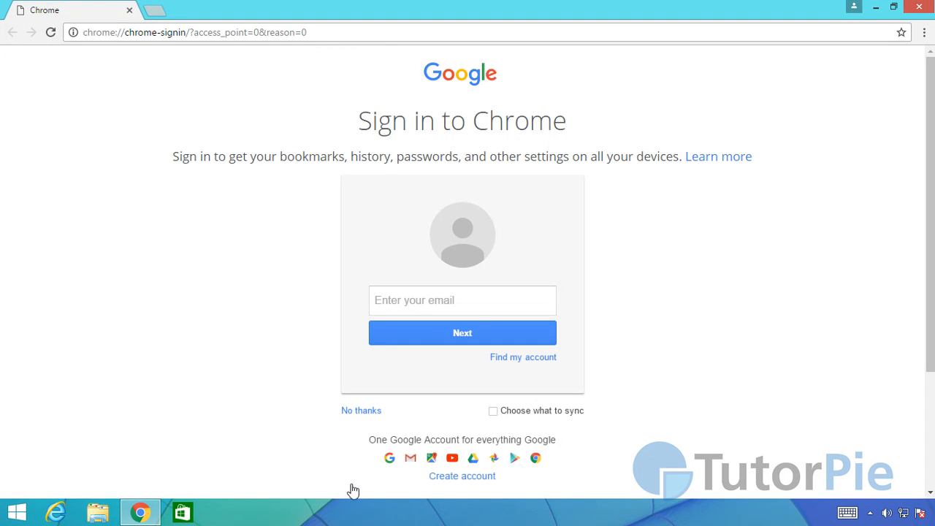
pyautogui.moveTo(296, 456)
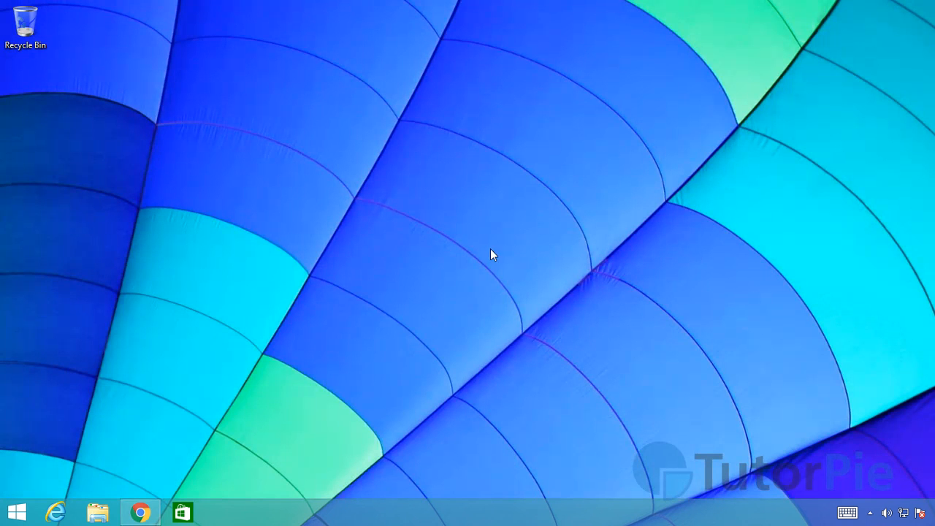
# Return to Chrome and go to notepad-plus-plus.org in the address bar
pyautogui.click(141, 511)
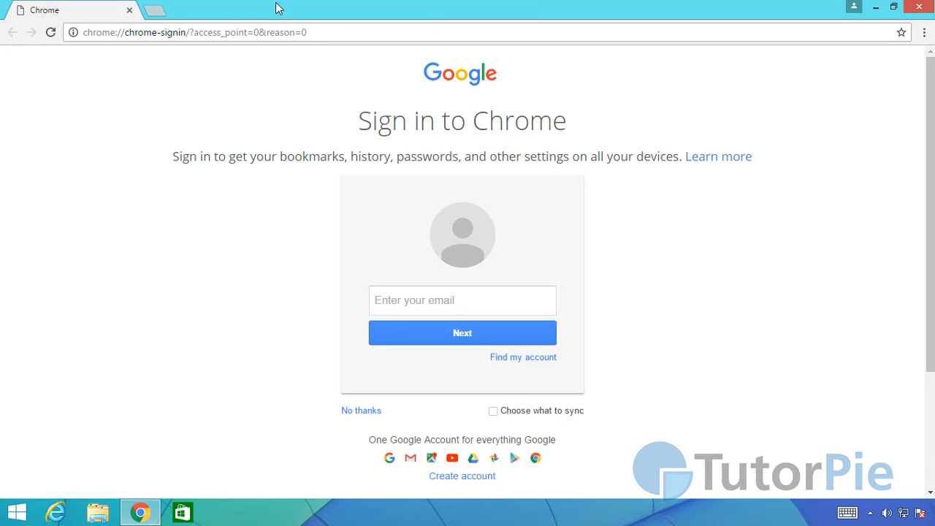
pyautogui.moveTo(247, 129)
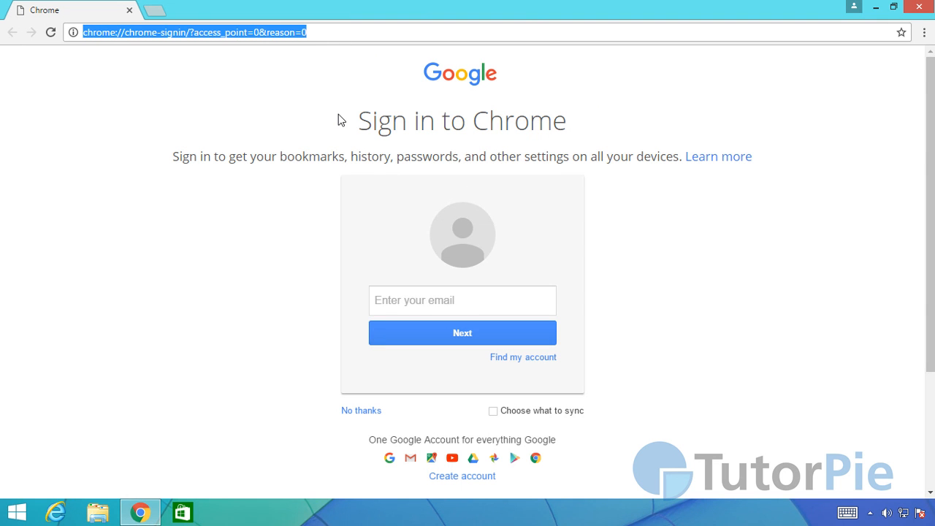
pyautogui.write('notepad-')
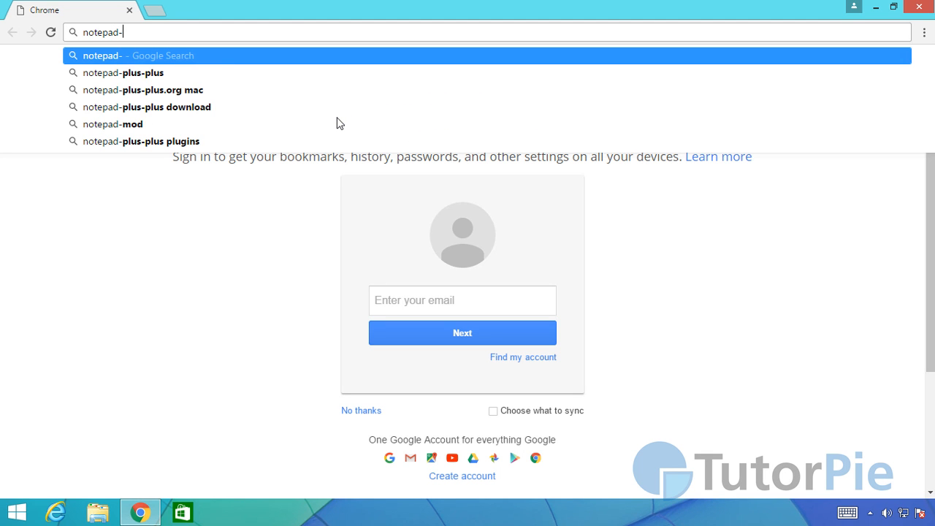
pyautogui.write('plus-plus')
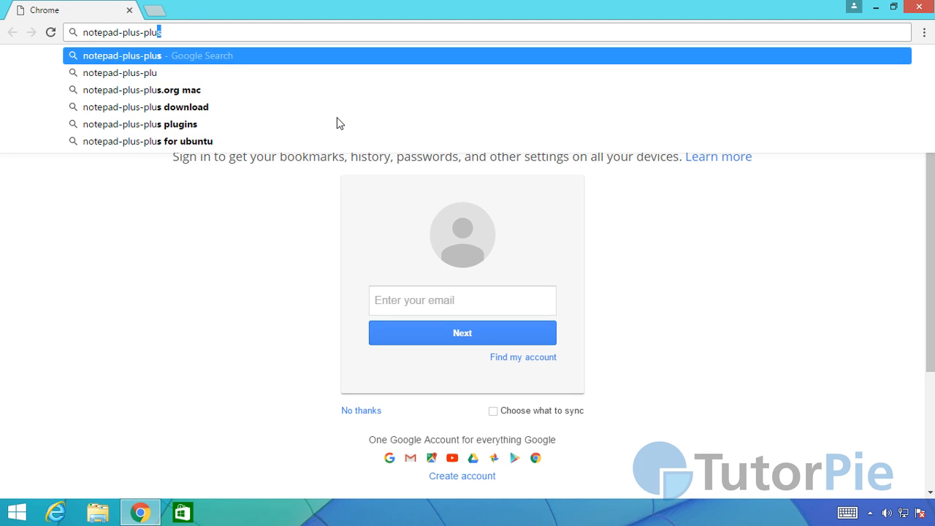
pyautogui.write('.org')
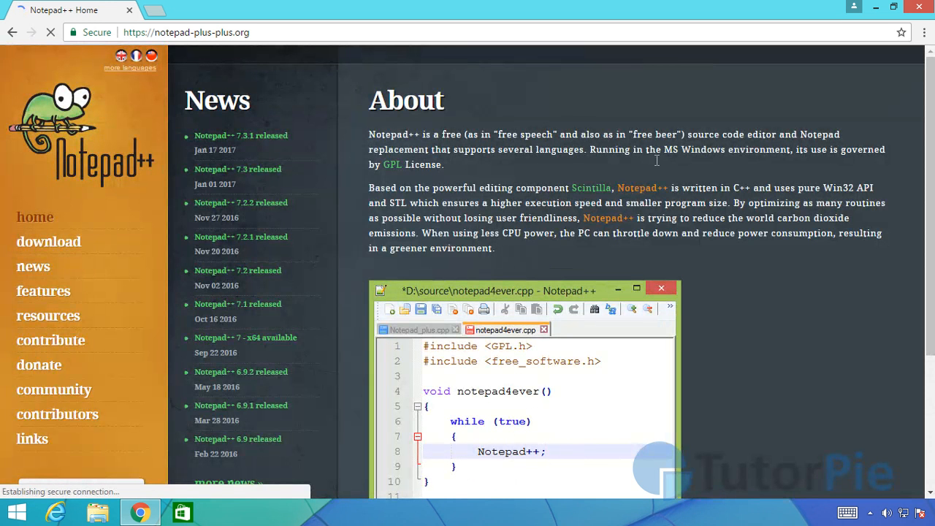
pyautogui.scroll(-3)
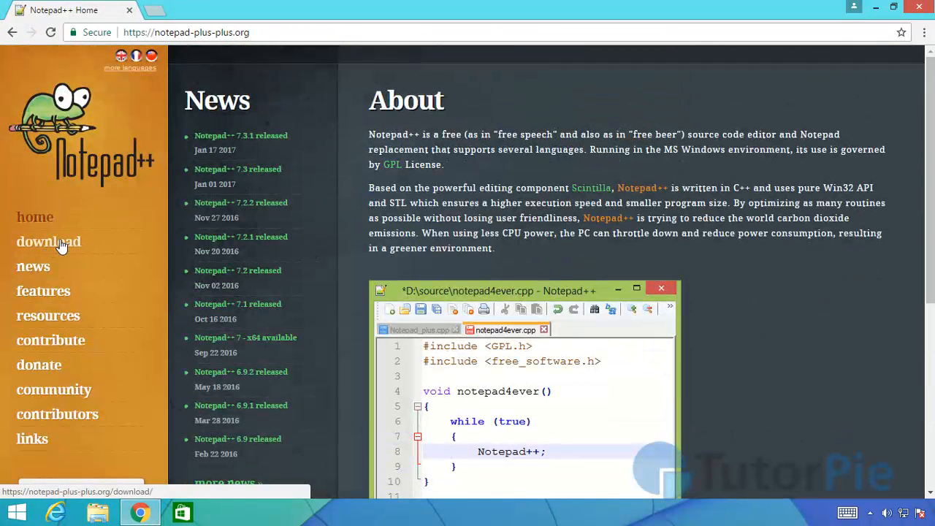
# Go to the Notepad++ download page and locate the v7.3.1 Installer 32-bit x86 link
pyautogui.click(48, 241)
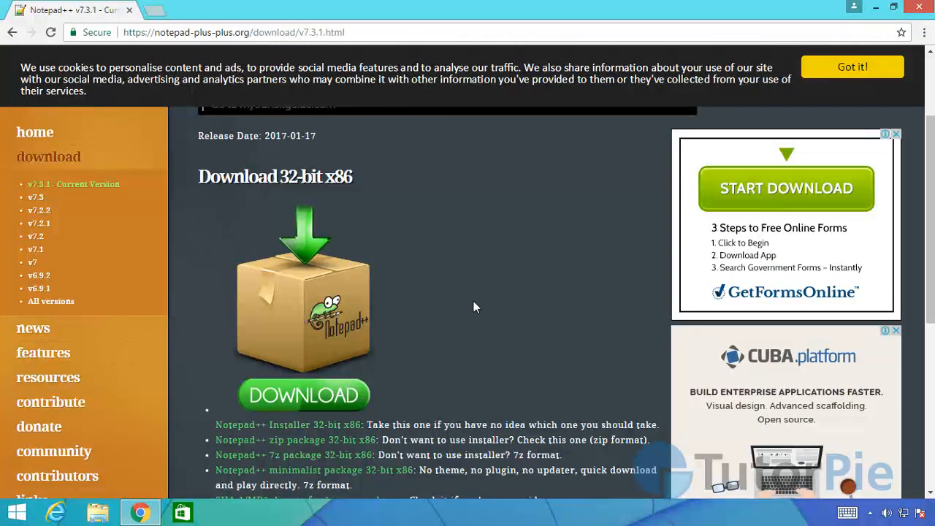
pyautogui.moveTo(447, 248)
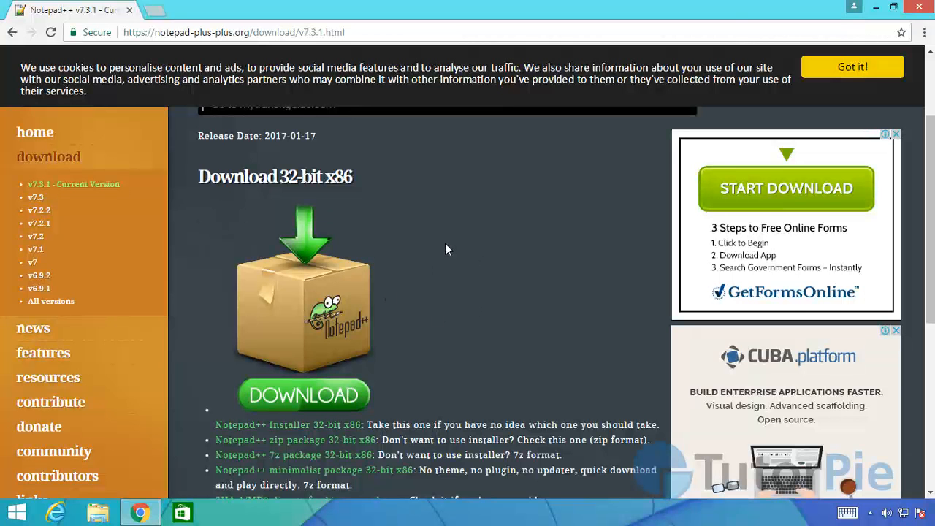
pyautogui.scroll(-3)
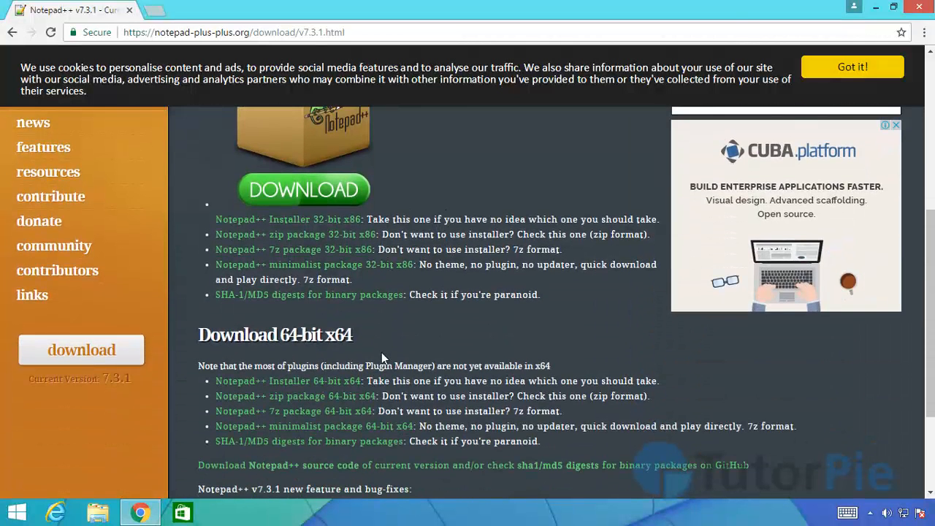
pyautogui.scroll(3)
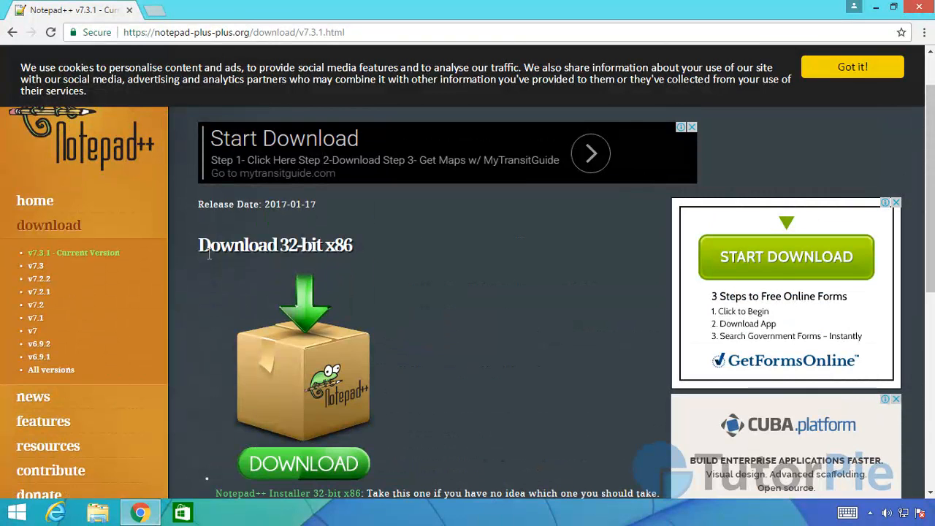
pyautogui.scroll(-3)
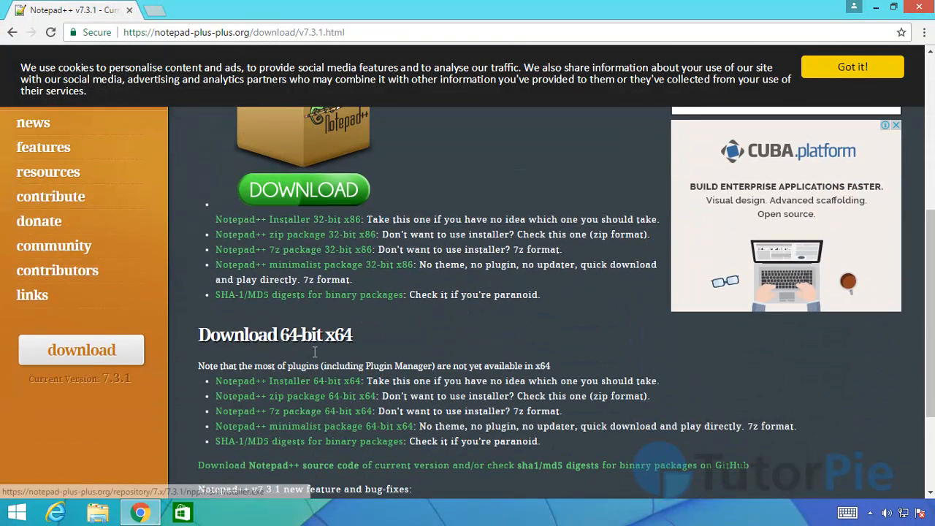
pyautogui.moveTo(357, 329)
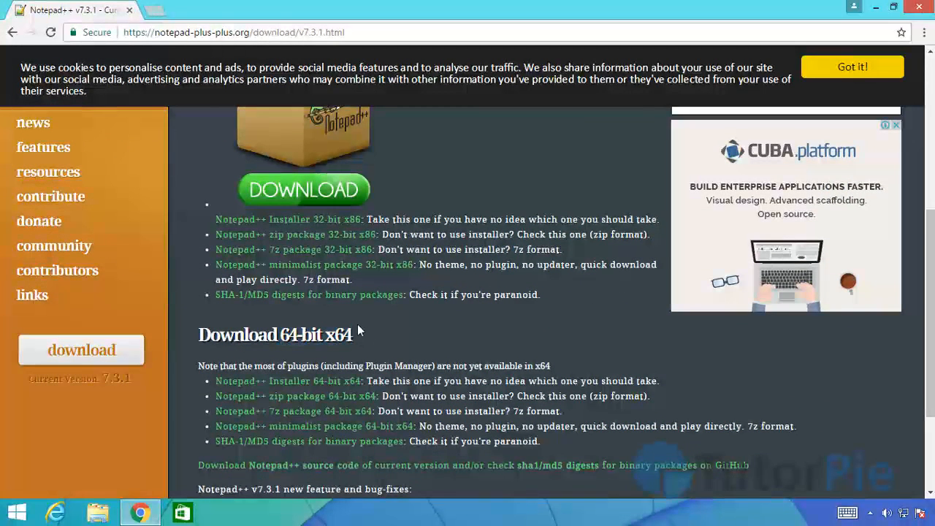
pyautogui.moveTo(652, 400)
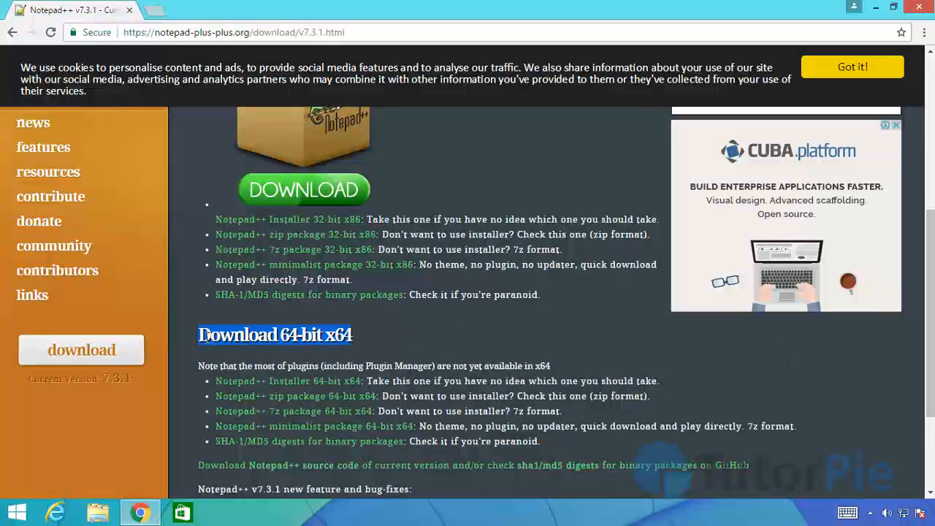
pyautogui.scroll(-3)
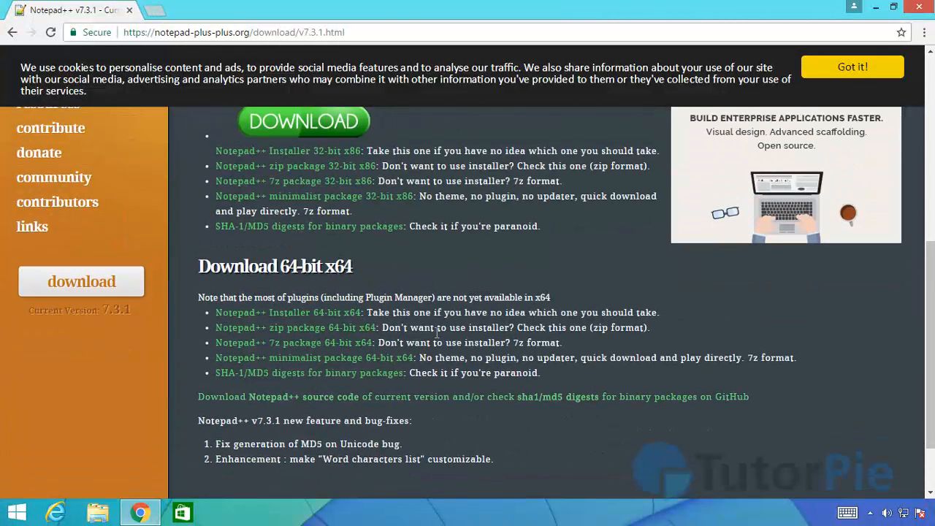
pyautogui.moveTo(277, 315)
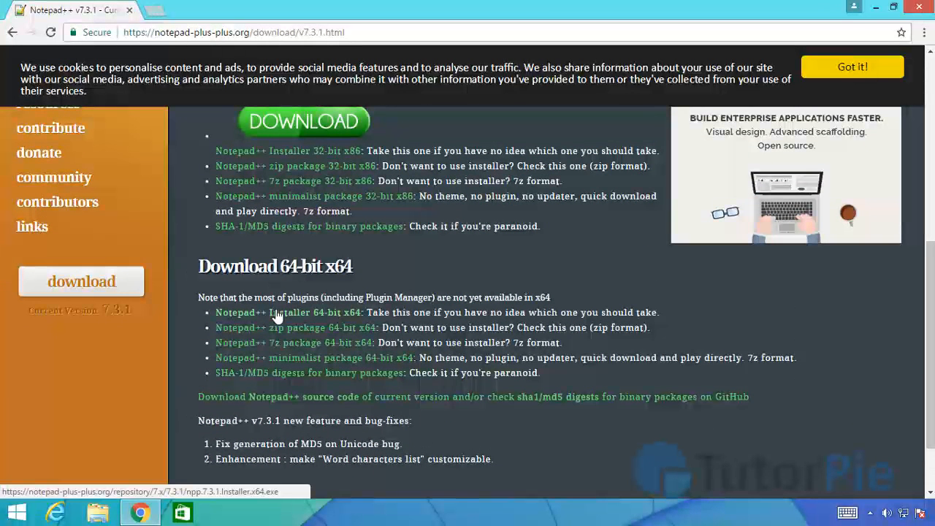
pyautogui.moveTo(304, 321)
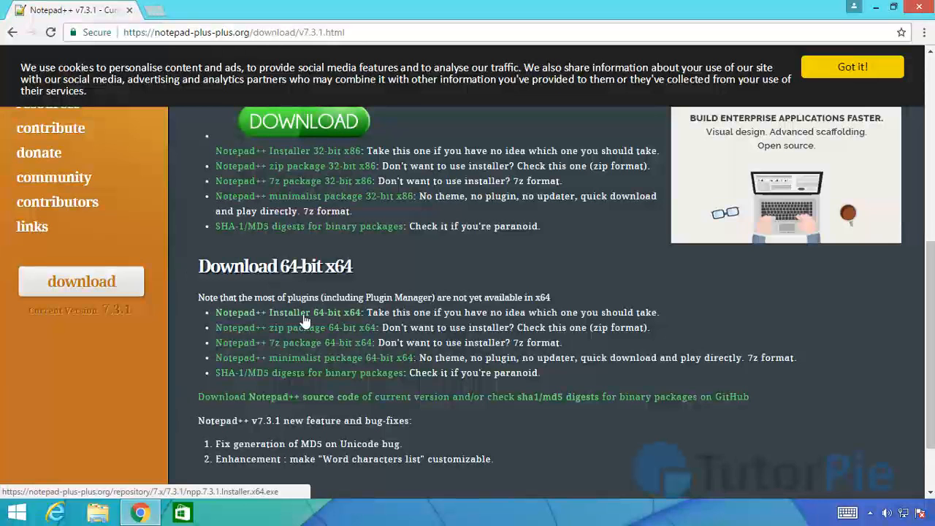
pyautogui.moveTo(271, 321)
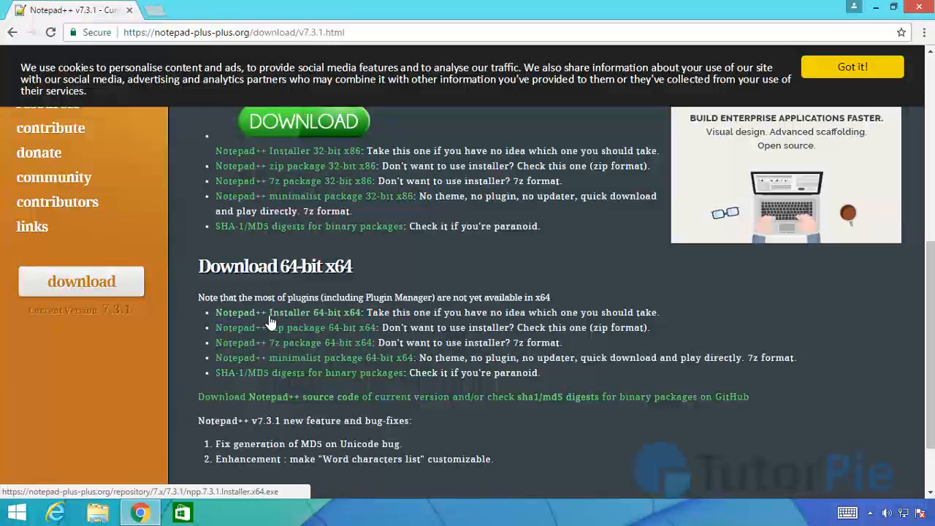
pyautogui.moveTo(351, 323)
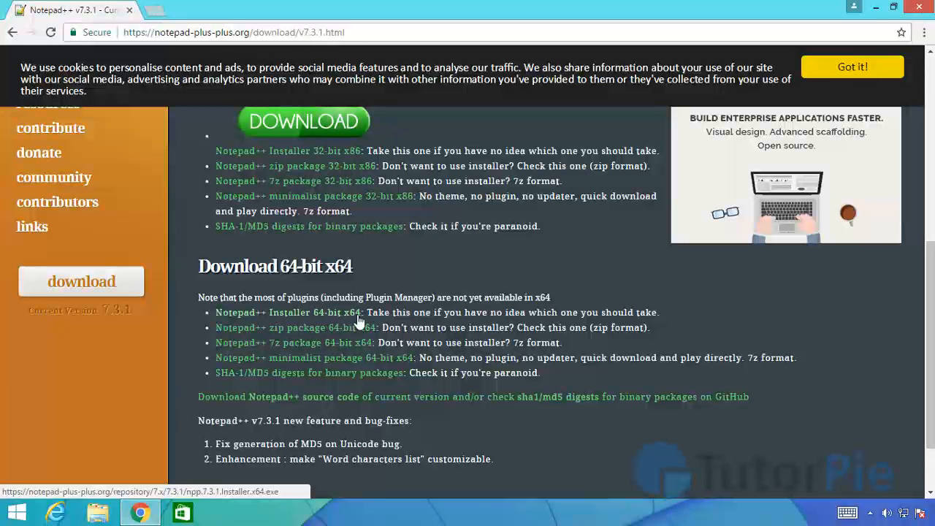
pyautogui.moveTo(333, 322)
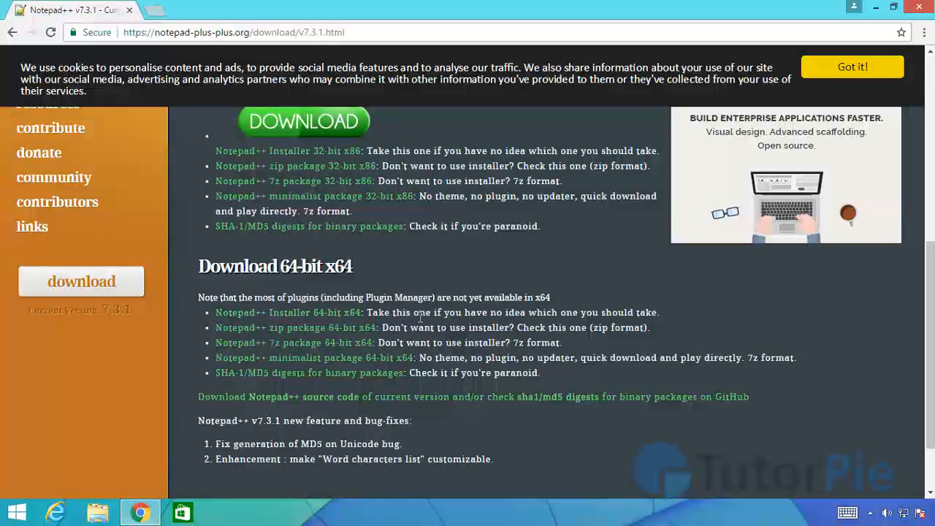
pyautogui.scroll(3)
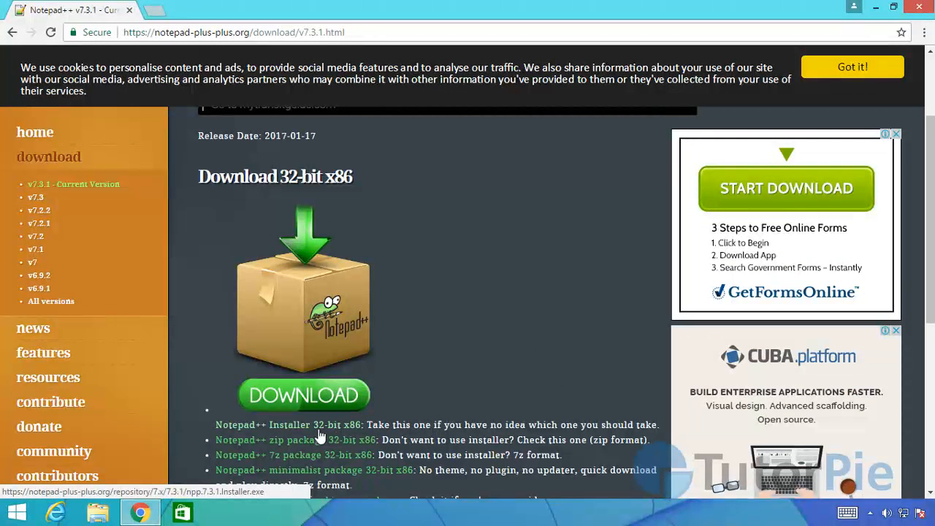
pyautogui.moveTo(327, 437)
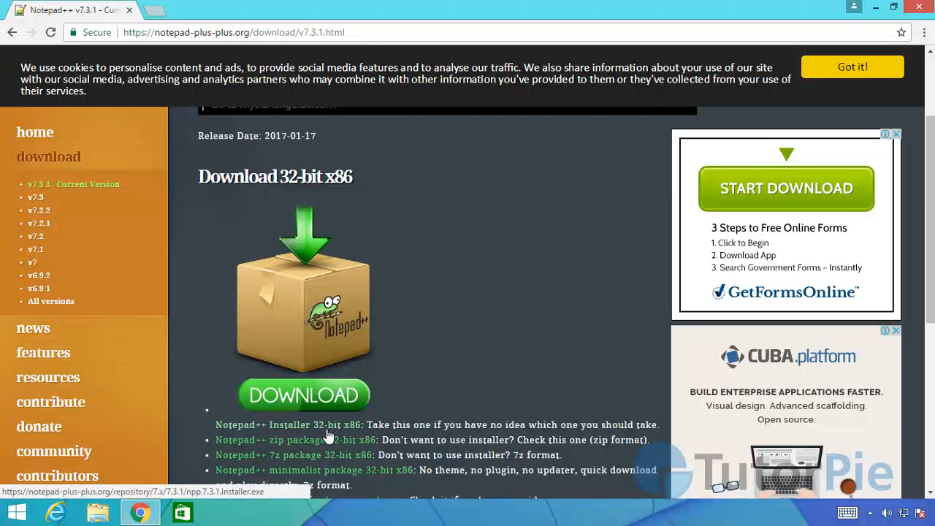
pyautogui.scroll(-3)
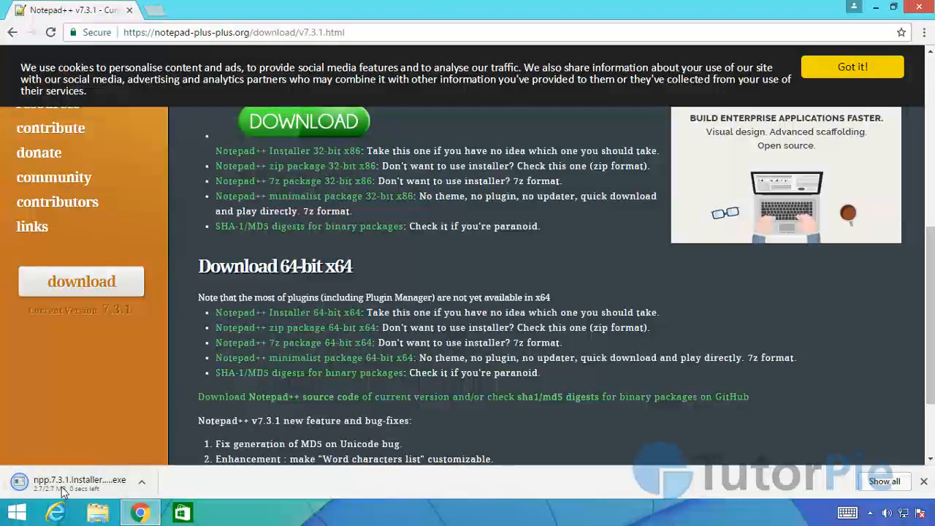
pyautogui.click(142, 482)
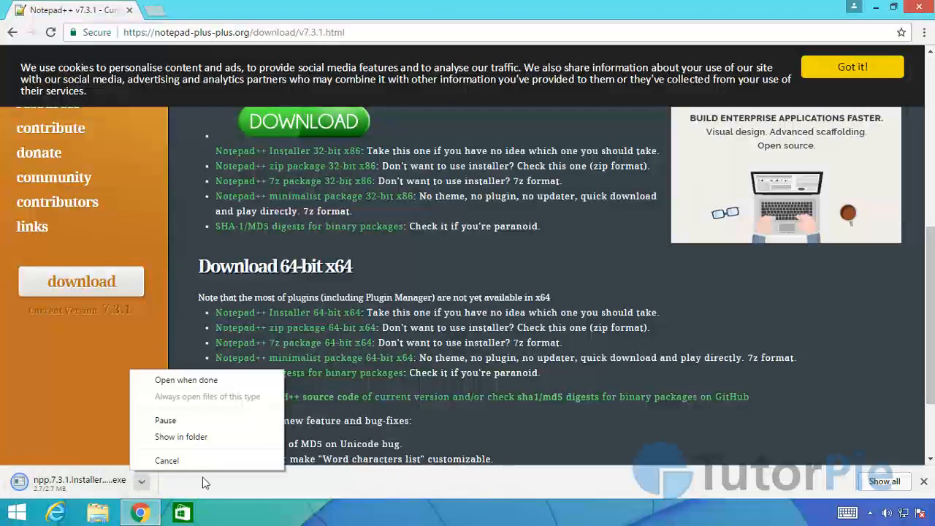
pyautogui.moveTo(181, 436)
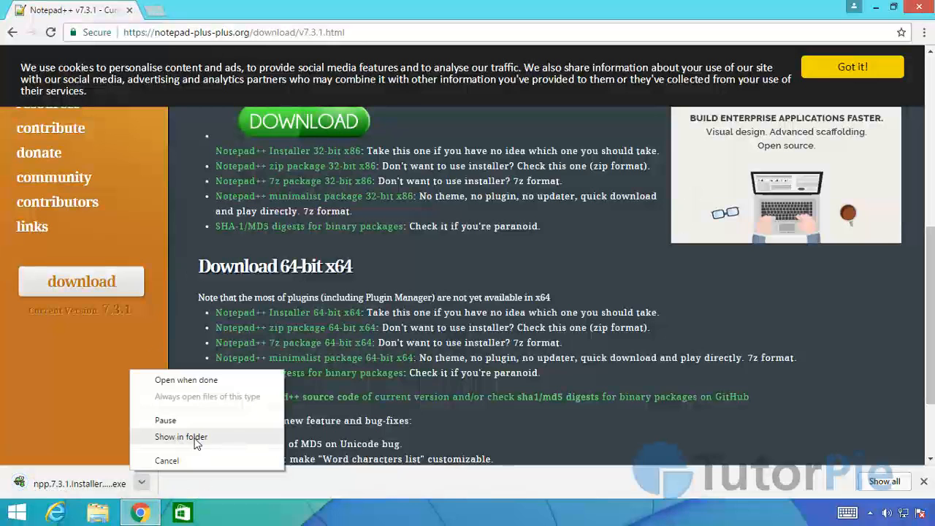
pyautogui.click(182, 435)
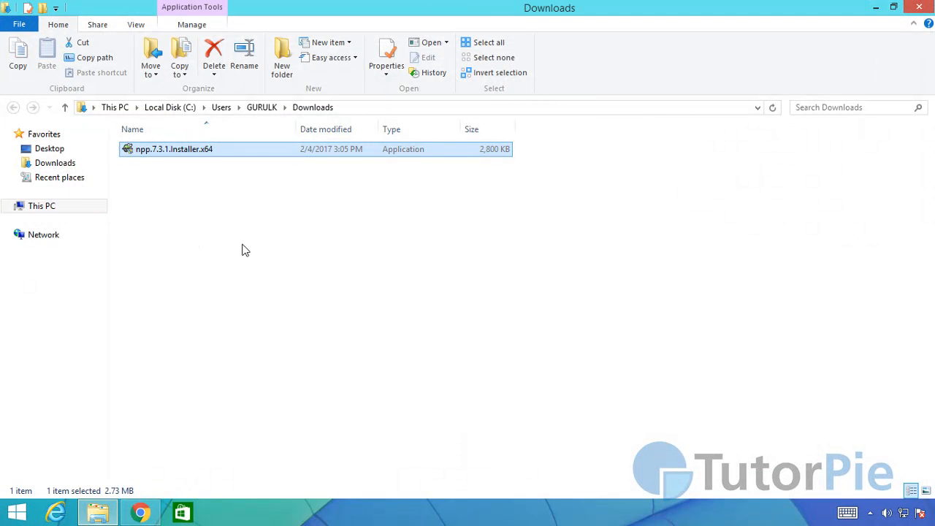
pyautogui.click(482, 203)
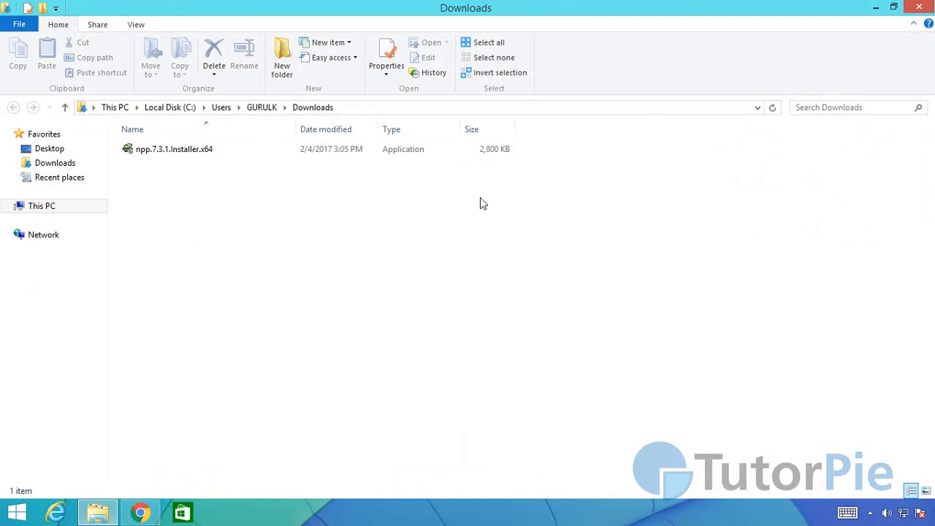
pyautogui.click(174, 149)
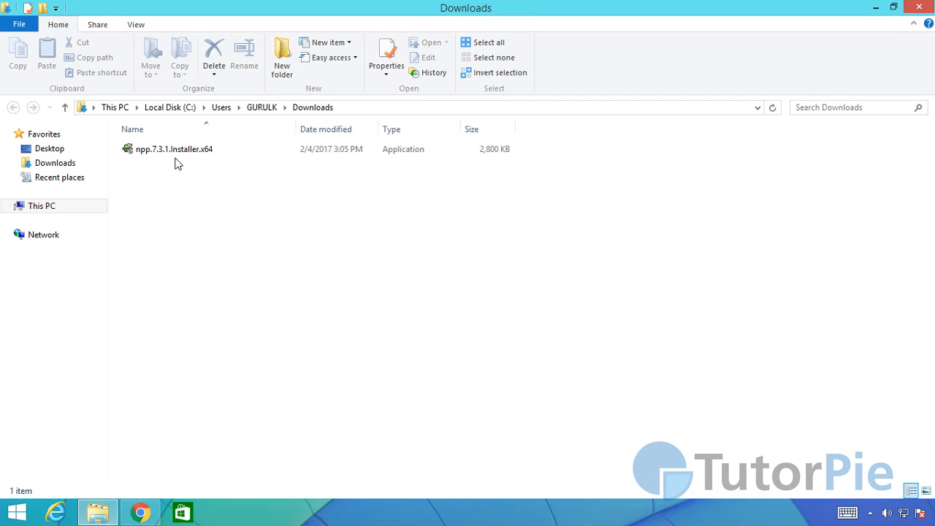
pyautogui.moveTo(208, 202)
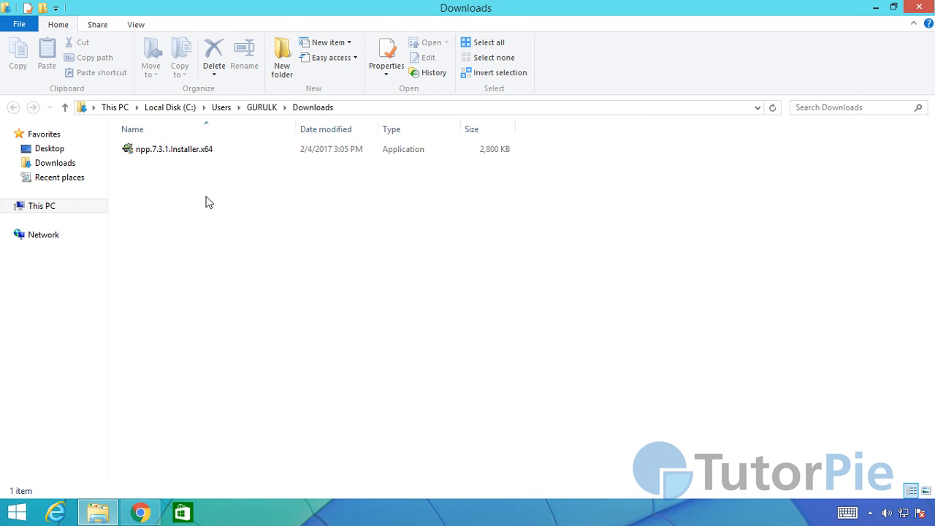
pyautogui.moveTo(435, 344)
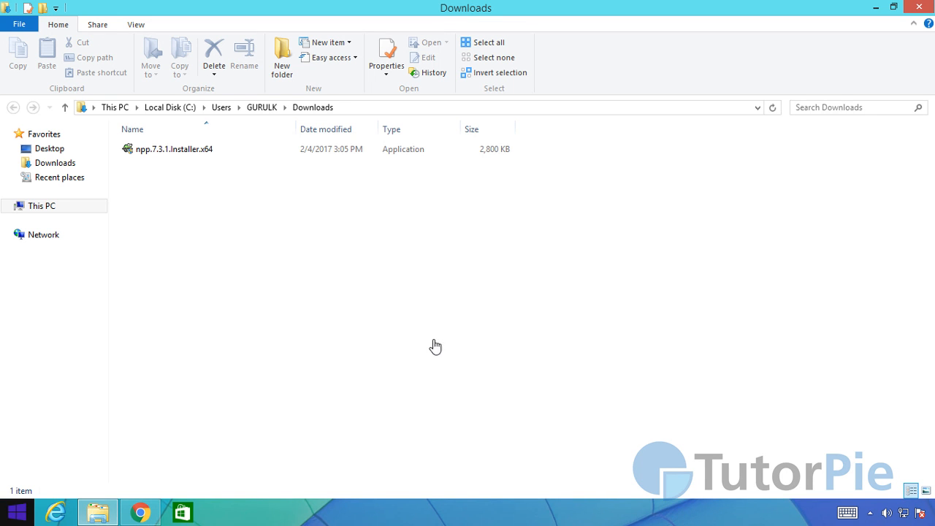
pyautogui.click(173, 149)
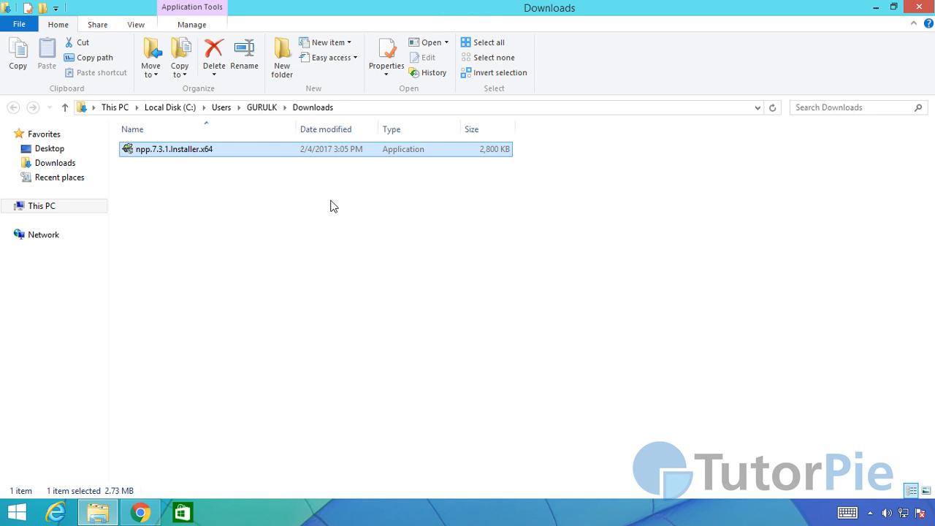
# Launch the Notepad++ installer, allow UAC and keep English as the setup language
pyautogui.doubleClick(174, 149)
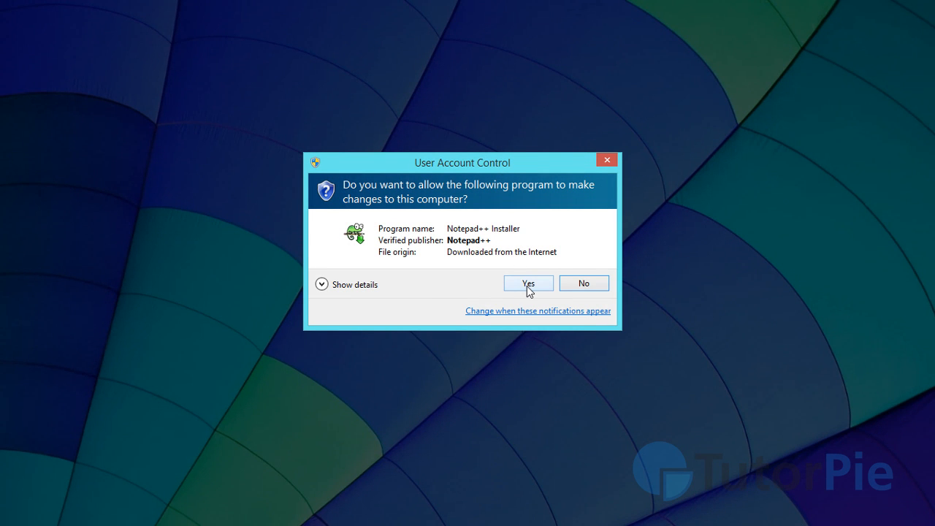
pyautogui.click(527, 283)
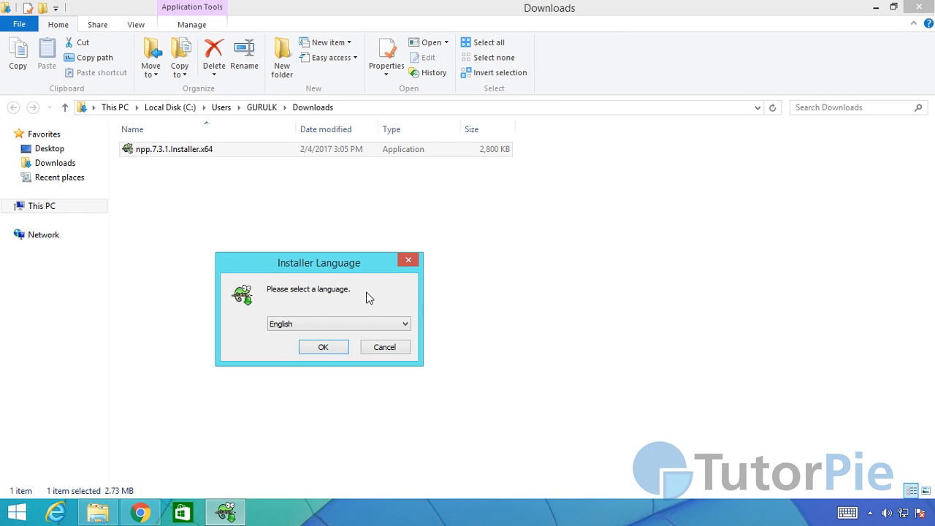
pyautogui.click(339, 324)
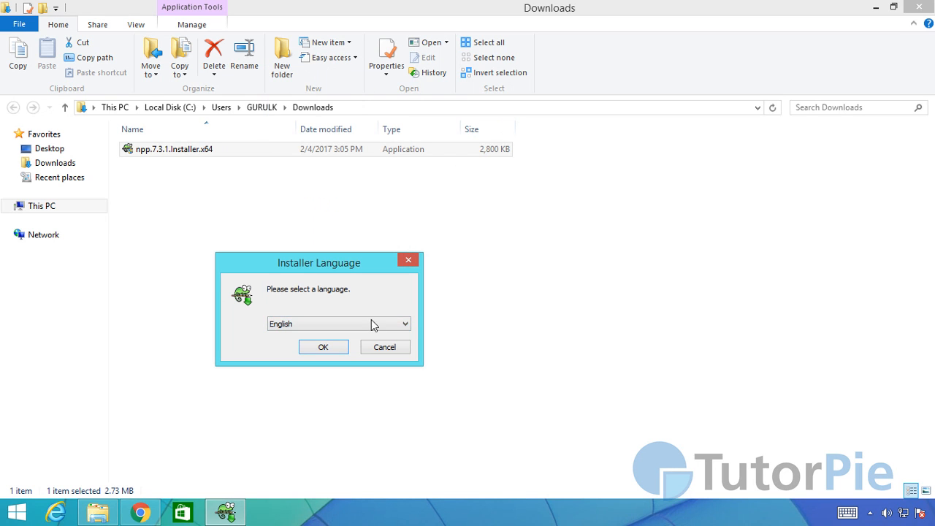
pyautogui.click(403, 324)
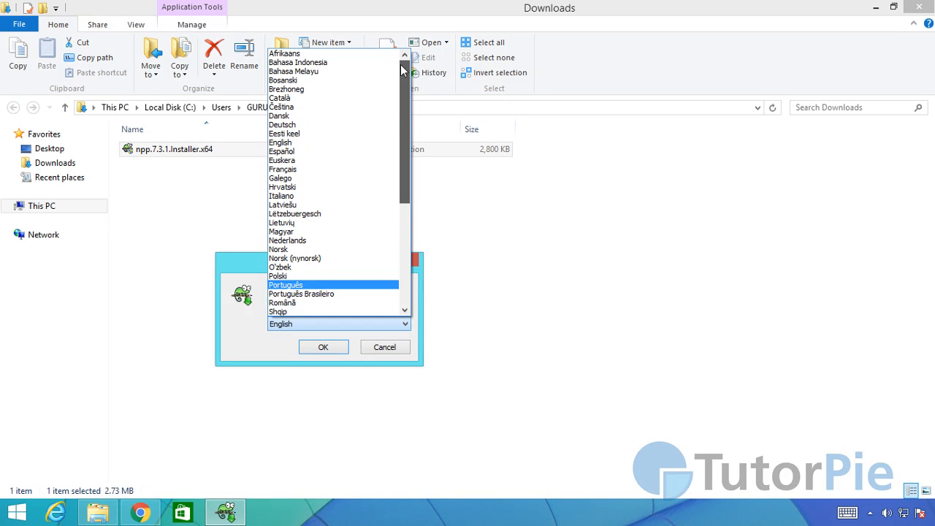
pyautogui.scroll(-3)
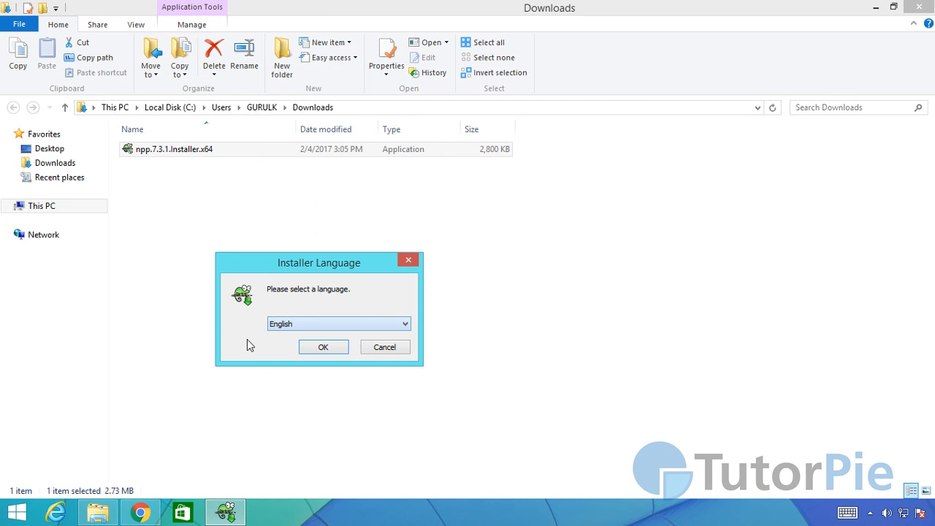
pyautogui.click(323, 347)
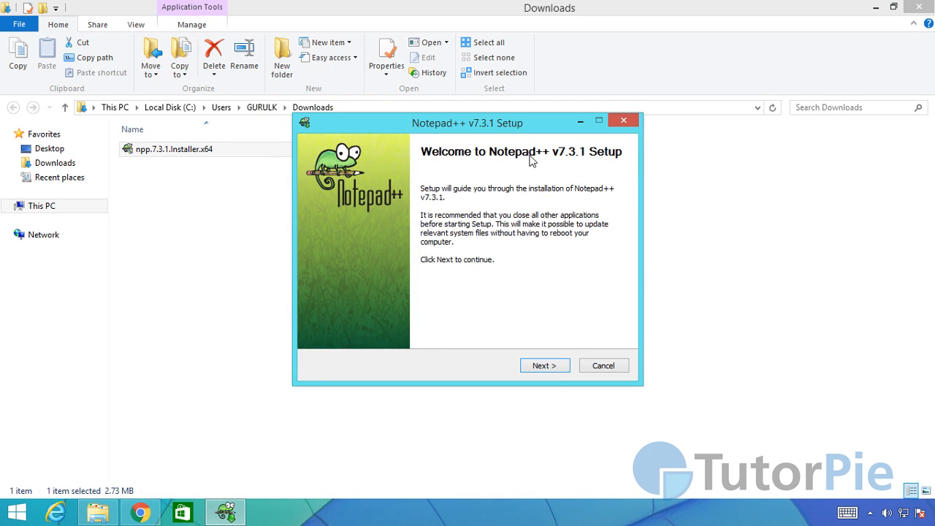
# Accept the licence and keep C:\Program Files\Notepad++ as the install folder
pyautogui.click(543, 365)
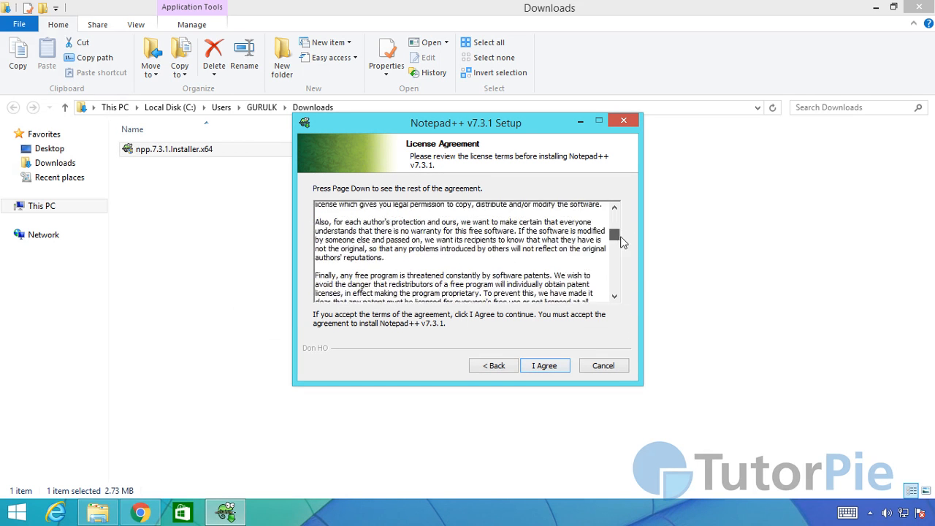
pyautogui.click(545, 365)
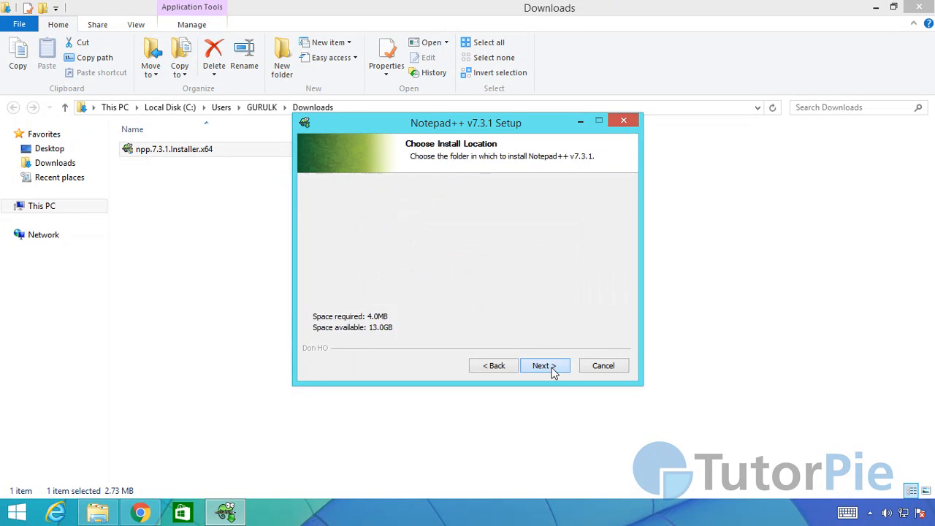
pyautogui.click(543, 365)
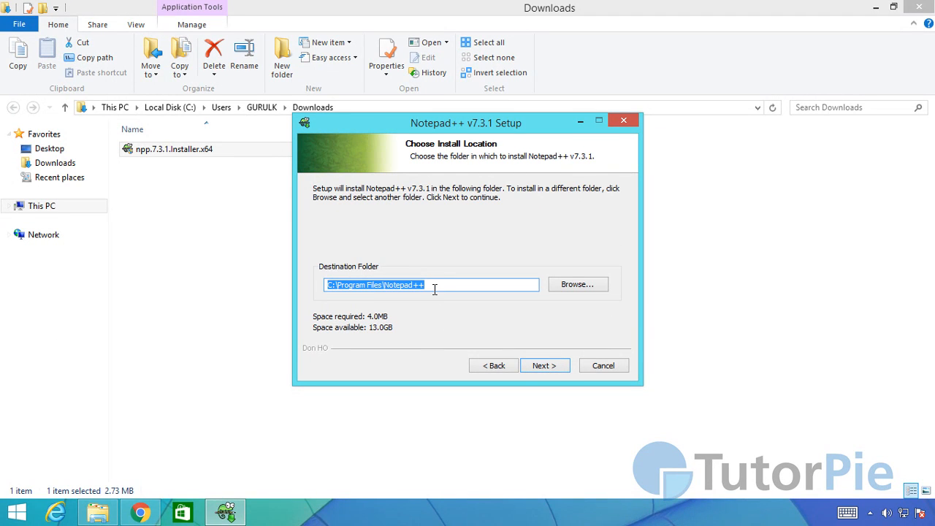
pyautogui.click(431, 284)
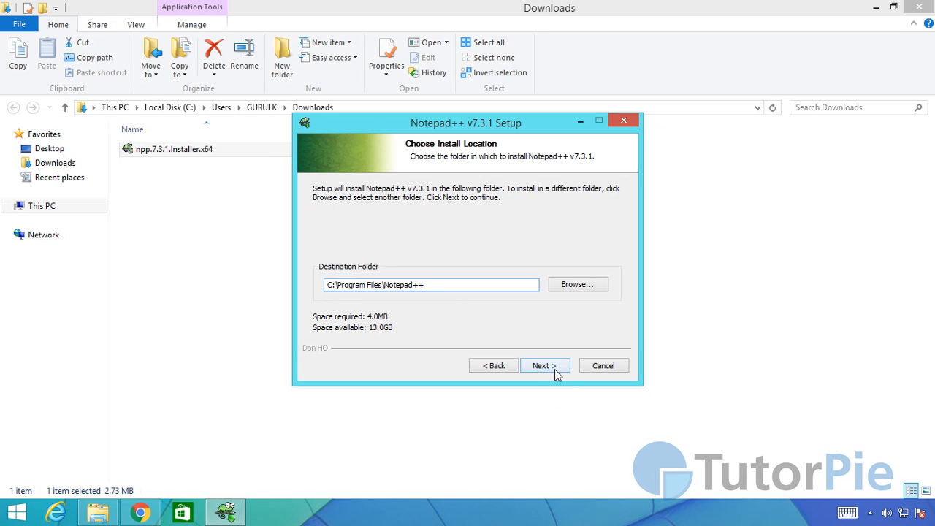
pyautogui.tripleClick(429, 283)
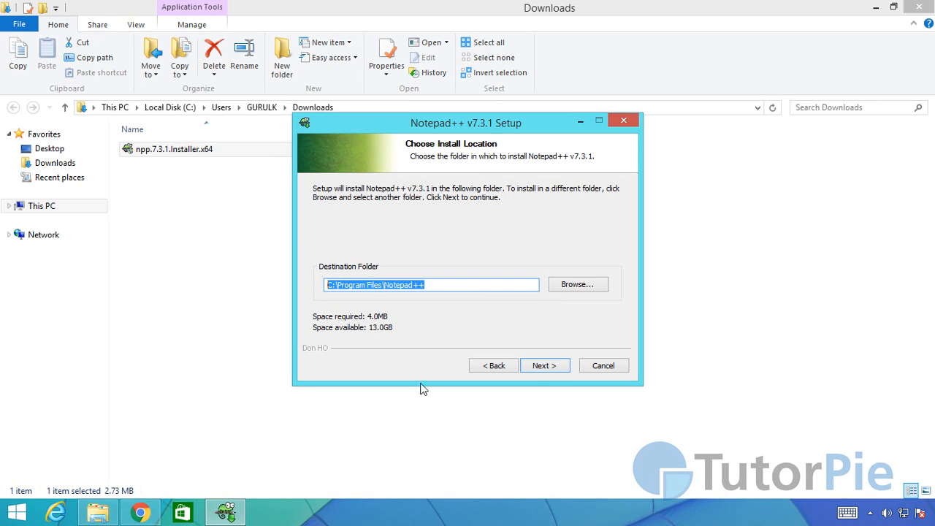
pyautogui.click(431, 283)
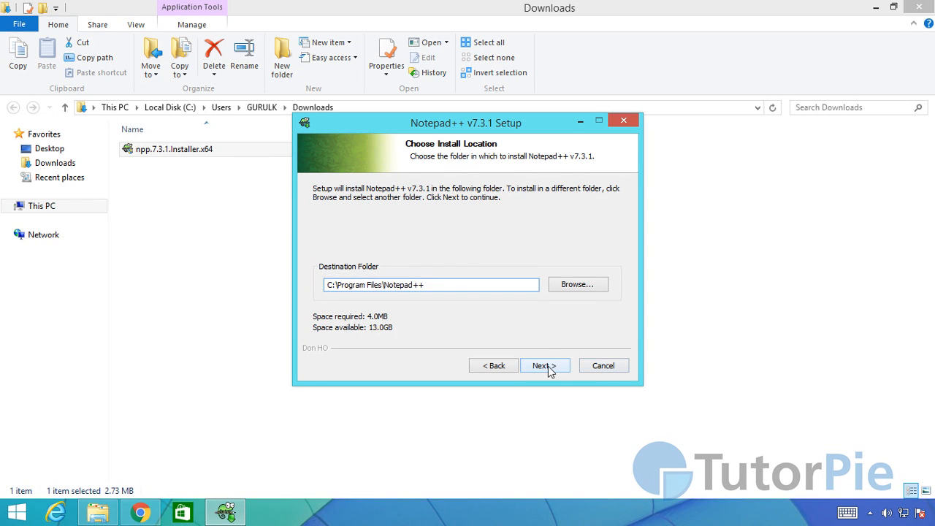
pyautogui.click(544, 365)
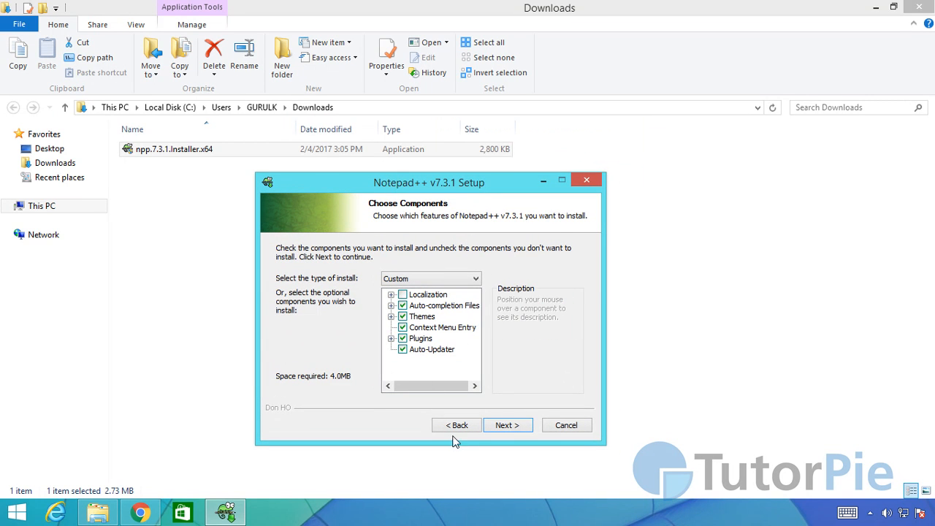
pyautogui.moveTo(456, 445)
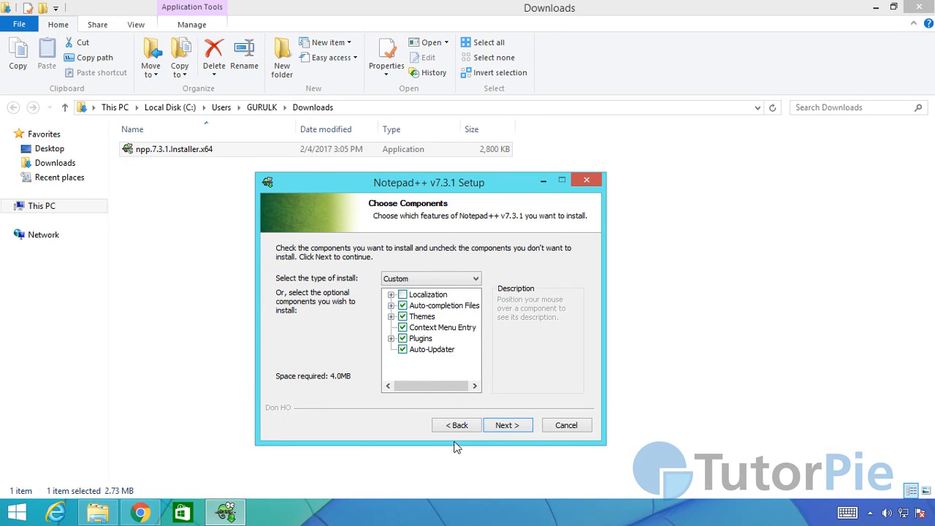
pyautogui.moveTo(427, 293)
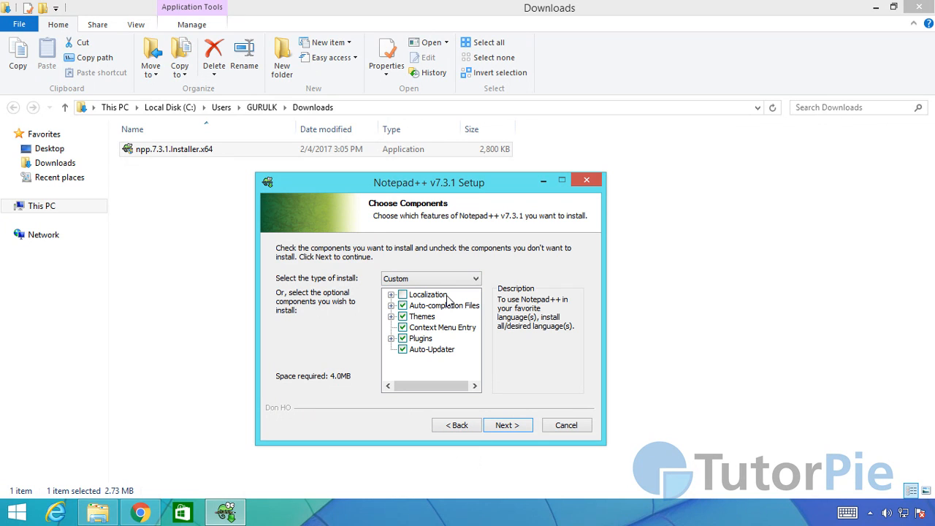
pyautogui.moveTo(431, 300)
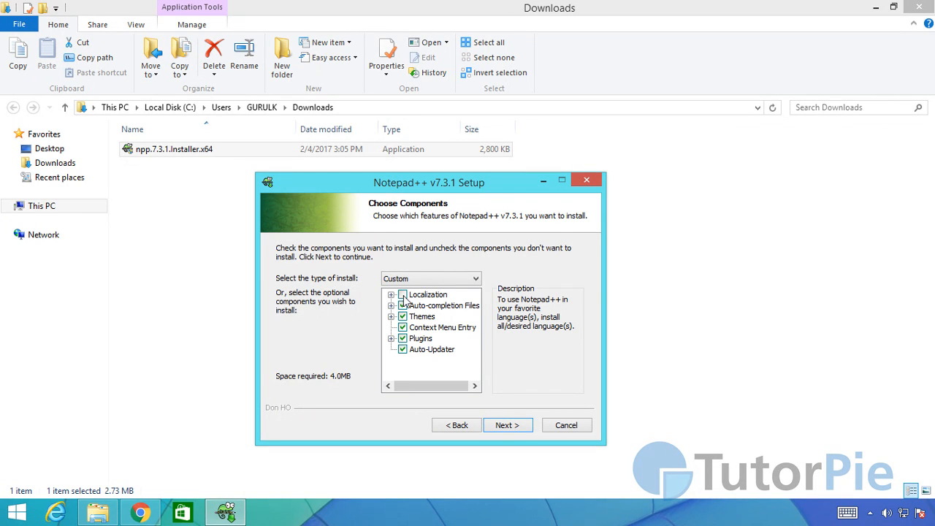
pyautogui.moveTo(491, 232)
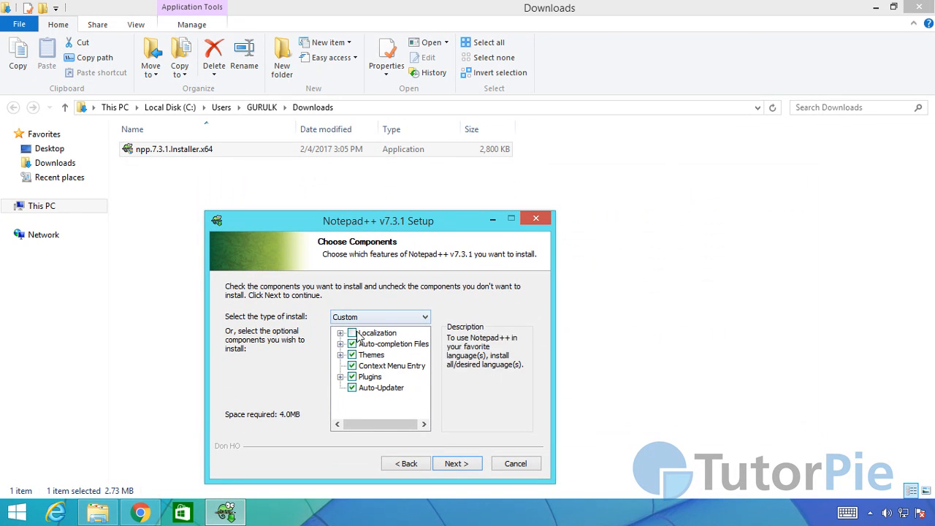
# Keep the custom components with Localization unchecked and continue to the extra options
pyautogui.click(377, 333)
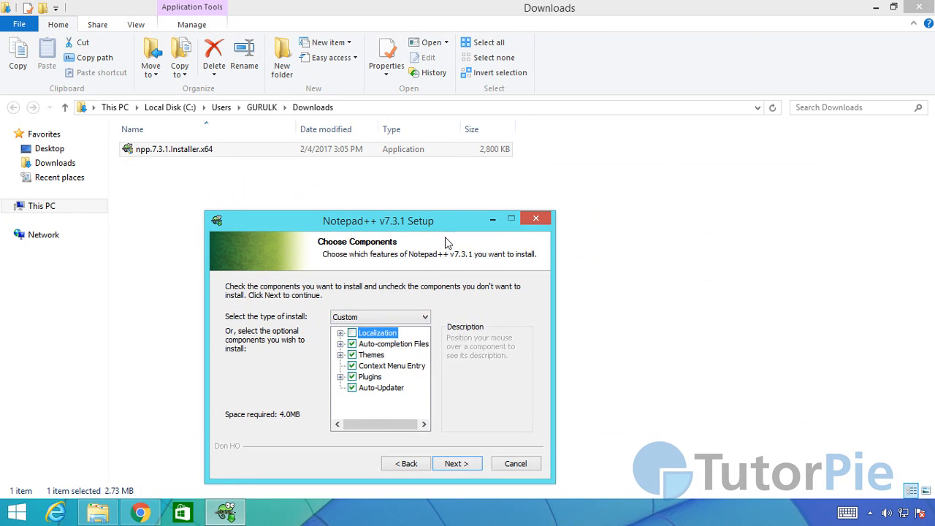
pyautogui.moveTo(379, 221); pyautogui.dragTo(444, 184)
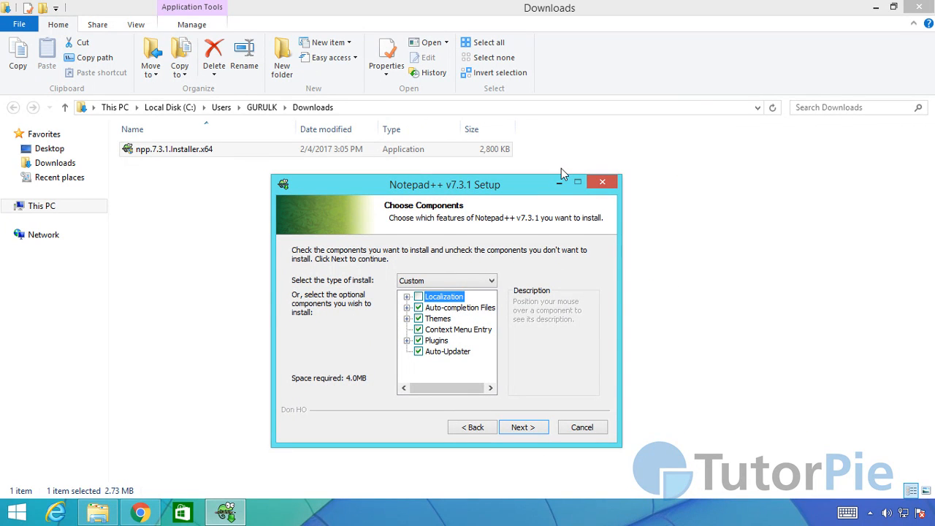
pyautogui.moveTo(447, 356)
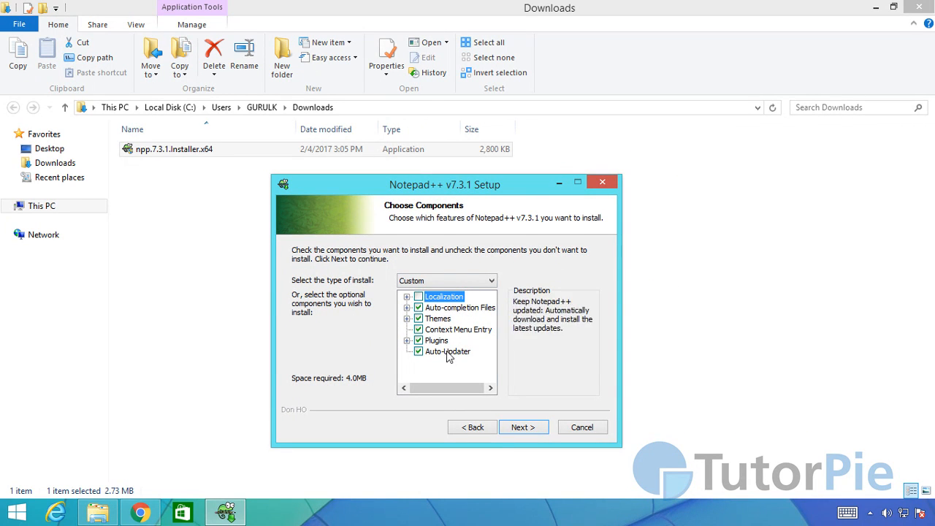
pyautogui.moveTo(567, 451)
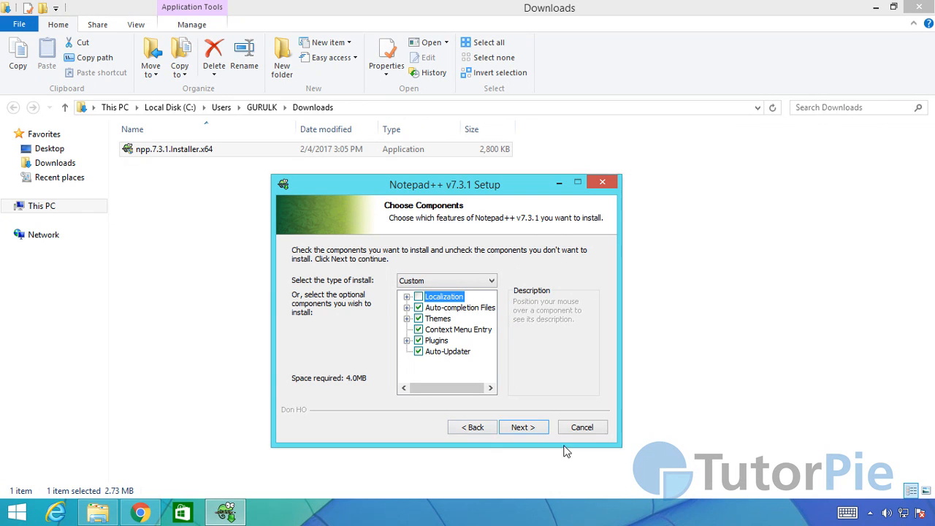
pyautogui.click(523, 426)
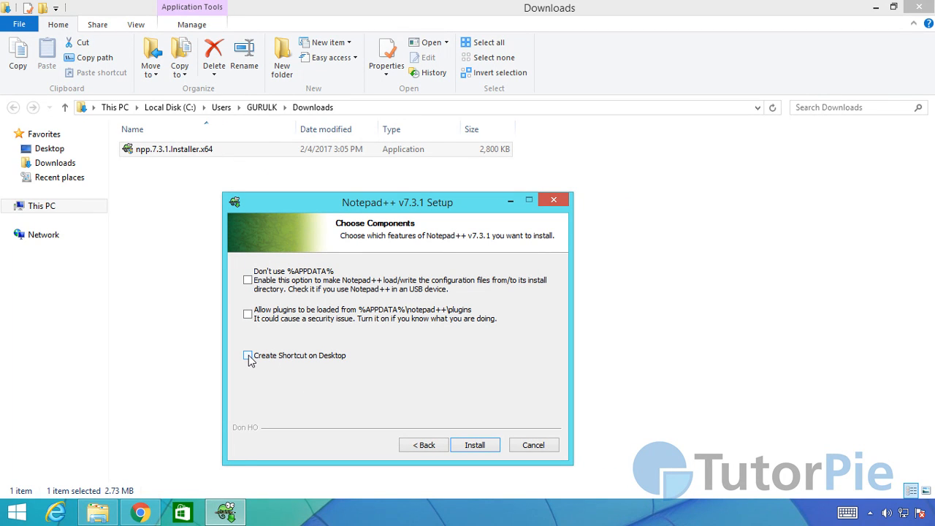
# Toggle the 'Create Shortcut on Desktop' option and start installing Notepad++
pyautogui.click(249, 355)
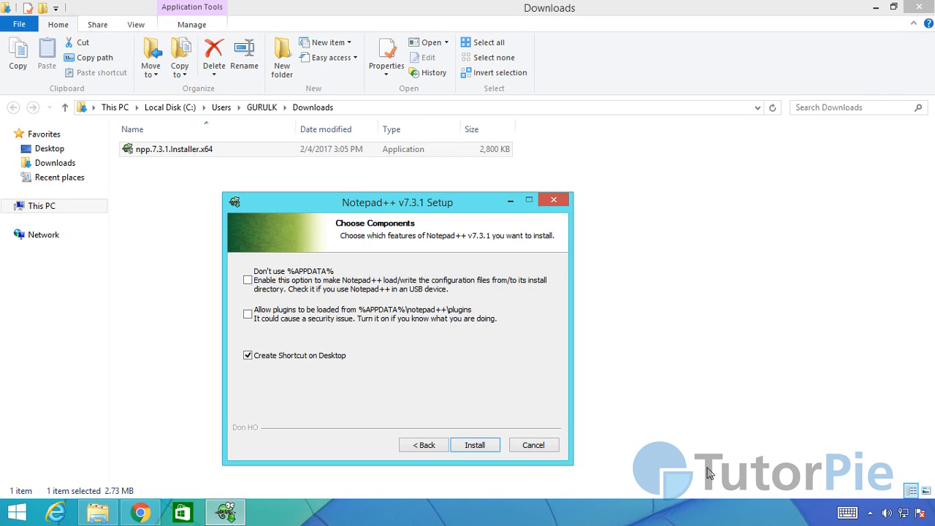
pyautogui.moveTo(248, 314)
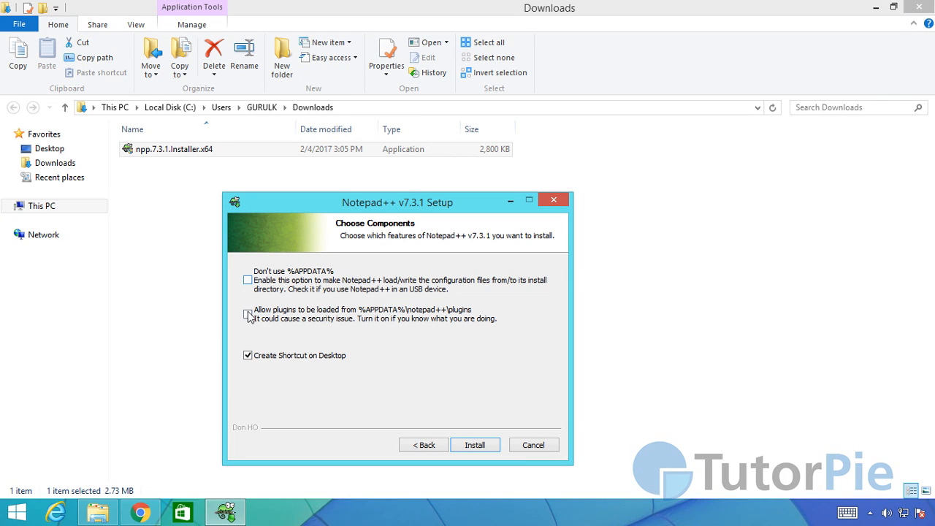
pyautogui.moveTo(523, 358)
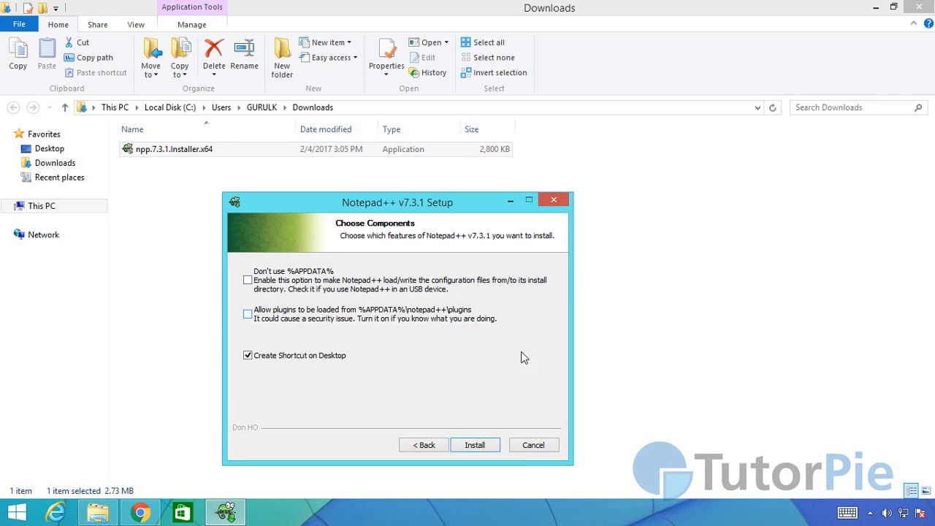
pyautogui.click(248, 355)
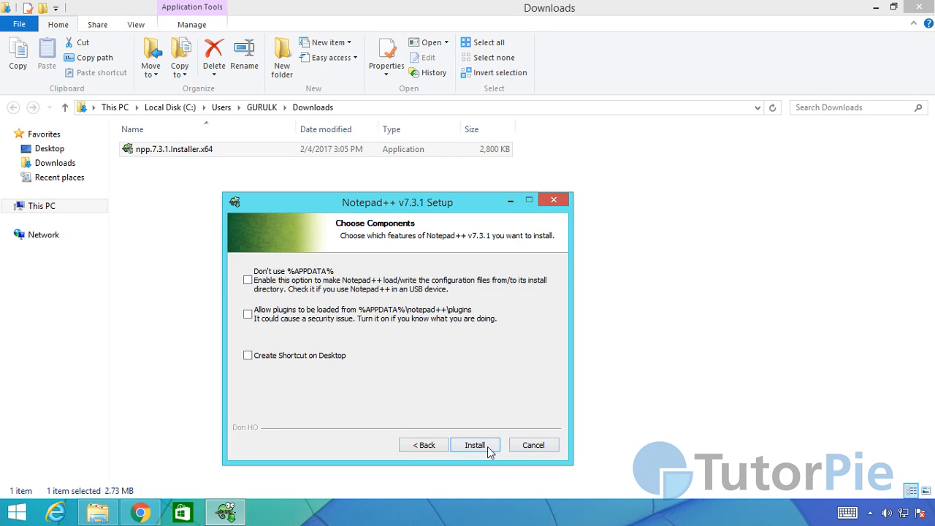
pyautogui.click(475, 444)
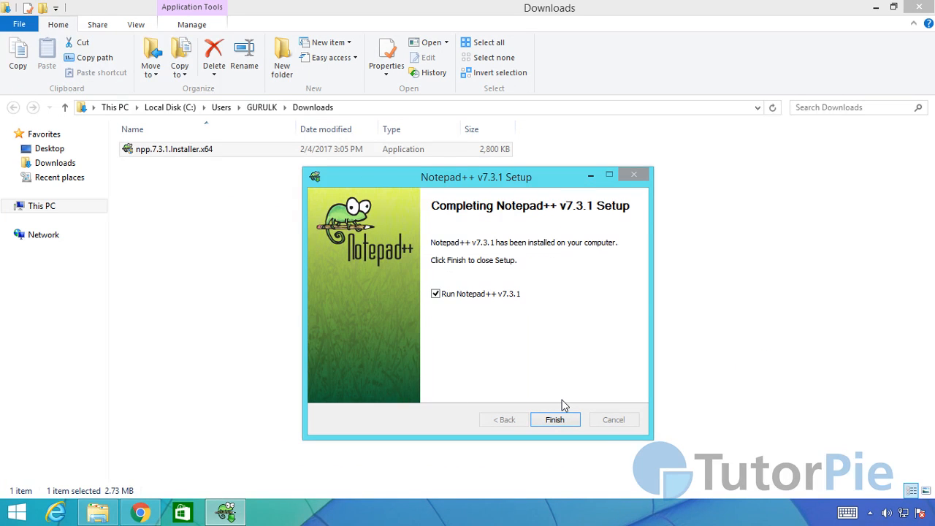
pyautogui.moveTo(578, 450)
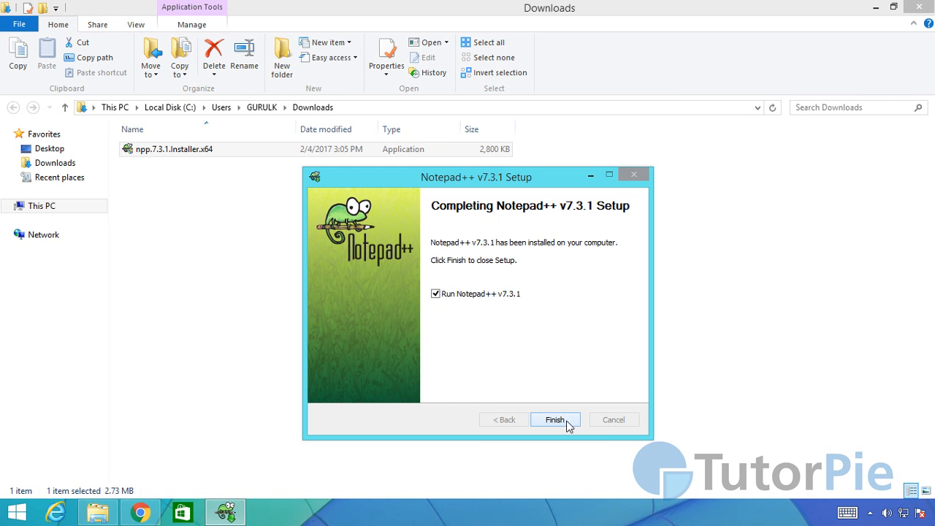
# Finish setup with 'Run Notepad++ v7.3.1' ticked so Notepad++ launches
pyautogui.click(555, 419)
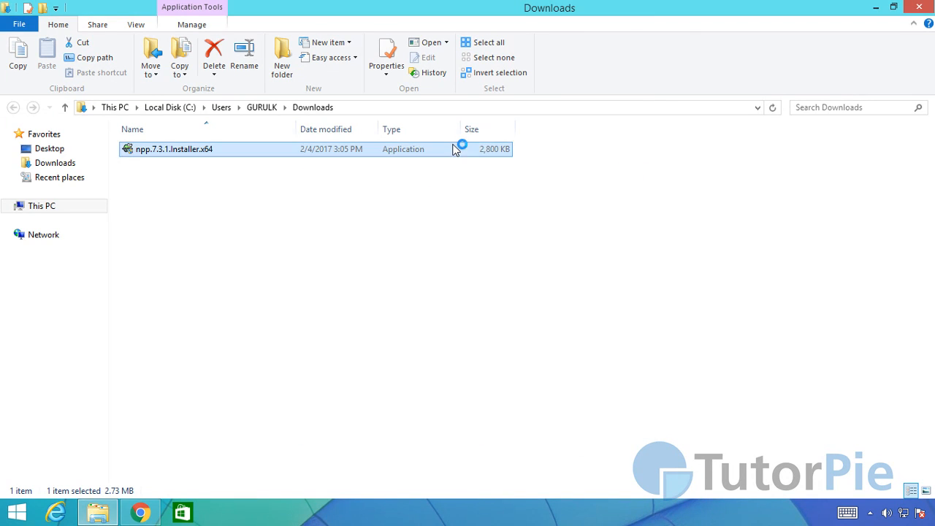
pyautogui.doubleClick(174, 149)
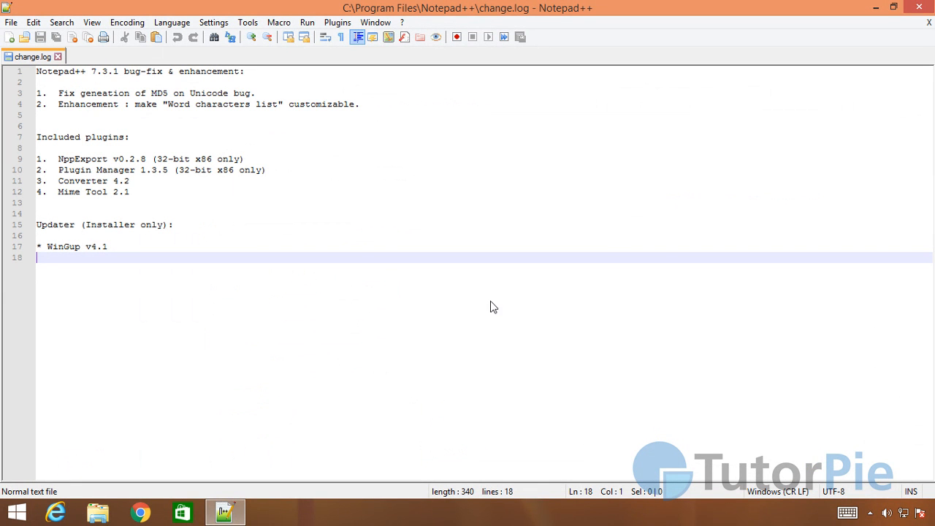
pyautogui.moveTo(629, 50)
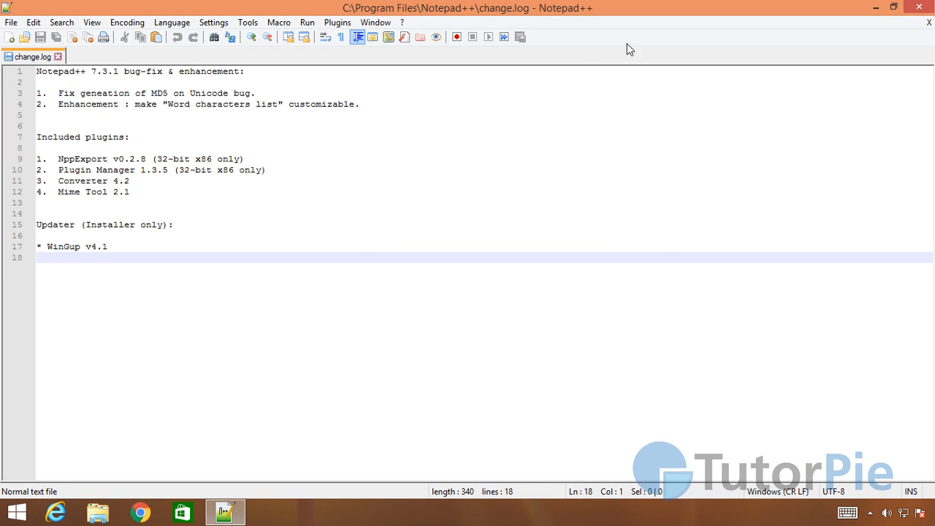
# Look through the change.log release notes without editing them
pyautogui.click(105, 181)
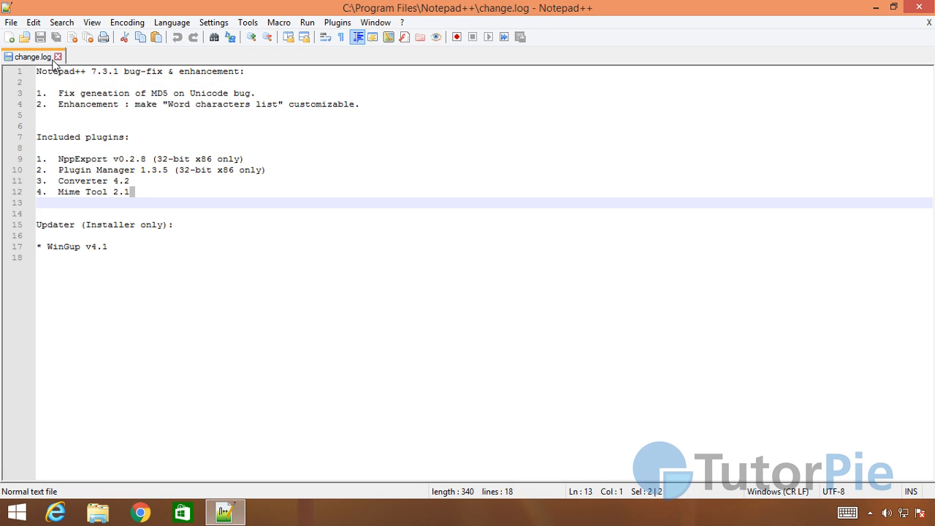
pyautogui.moveTo(58, 56)
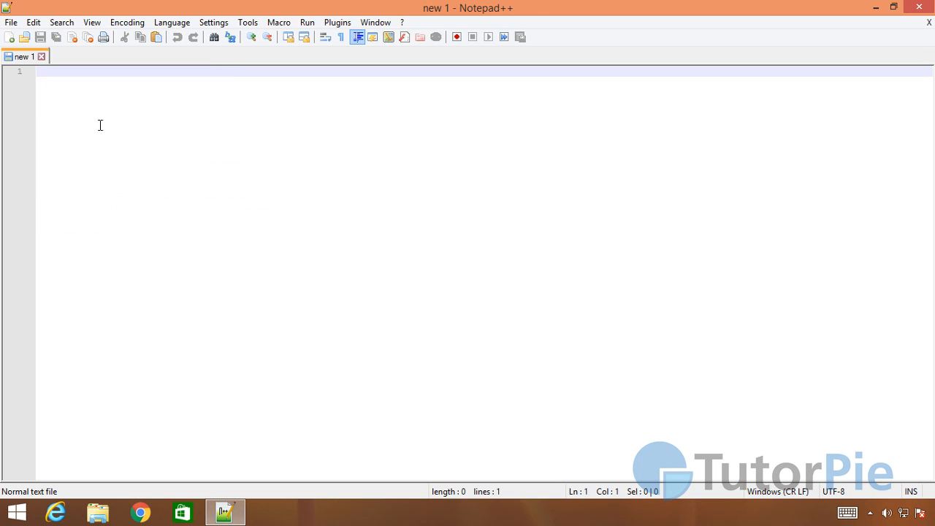
pyautogui.moveTo(357, 237)
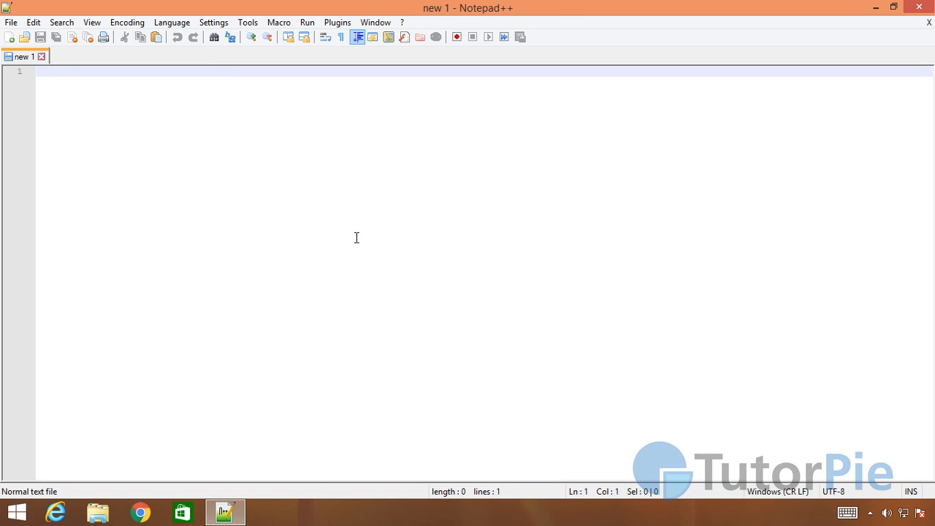
# Close the change.log tab leaving the empty 'new 1' document, restoring and re-maximizing the window
pyautogui.write('fghfg')
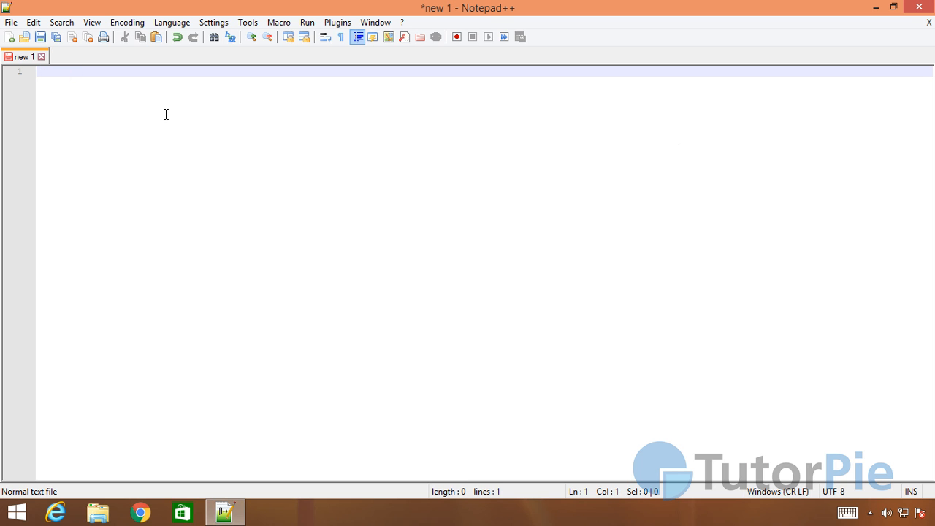
pyautogui.moveTo(607, 298)
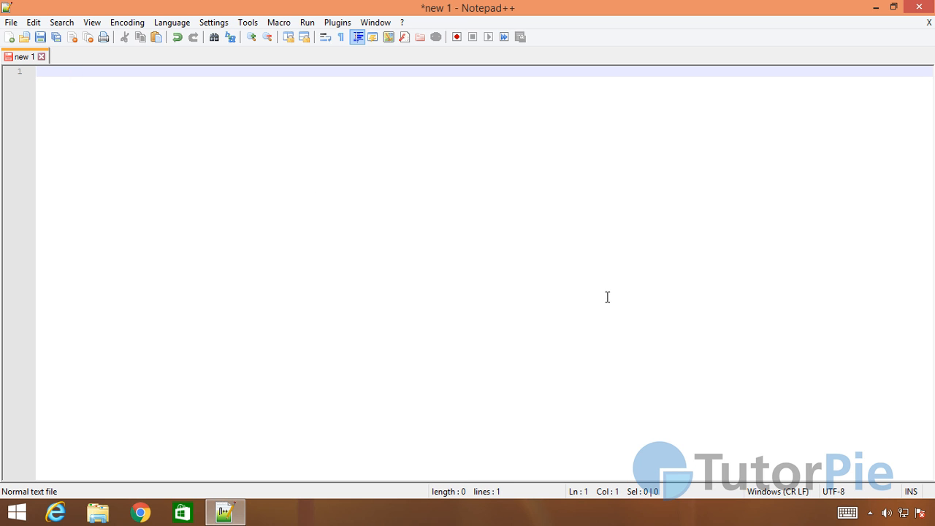
pyautogui.click(892, 6)
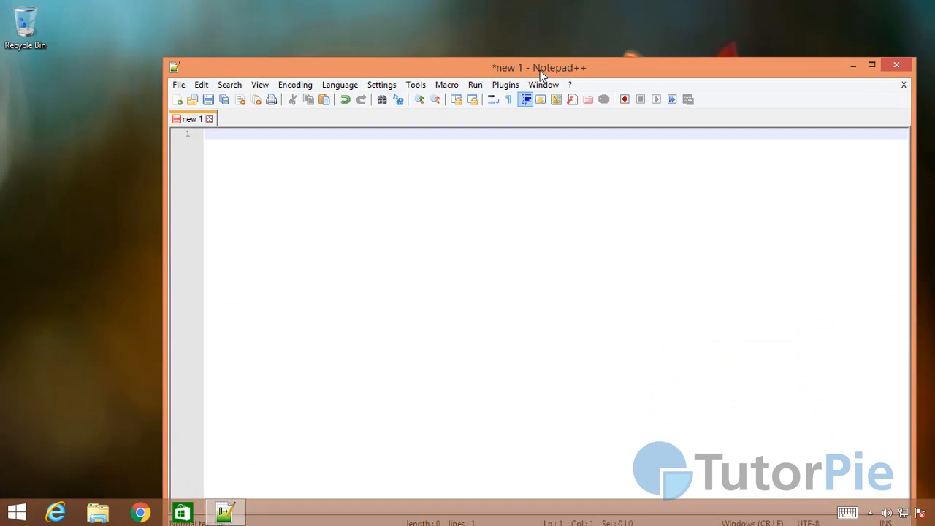
pyautogui.click(870, 64)
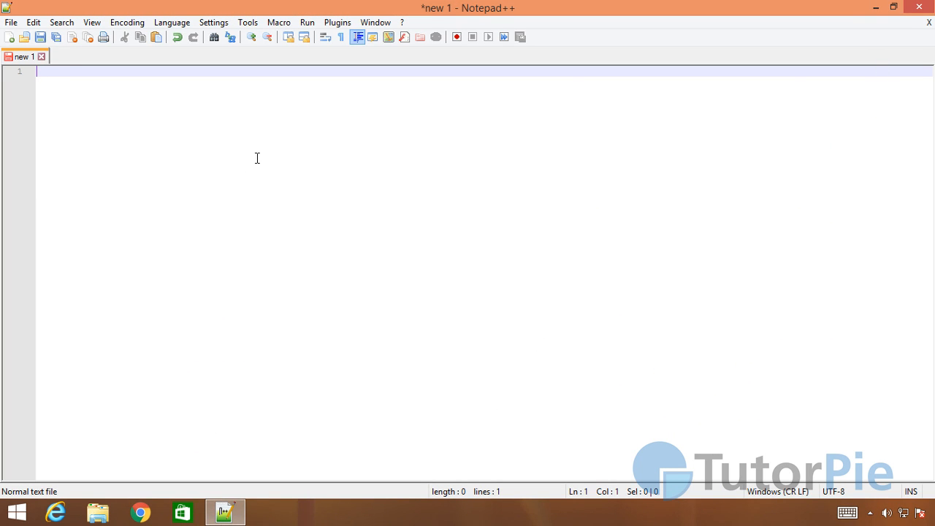
pyautogui.moveTo(855, 81)
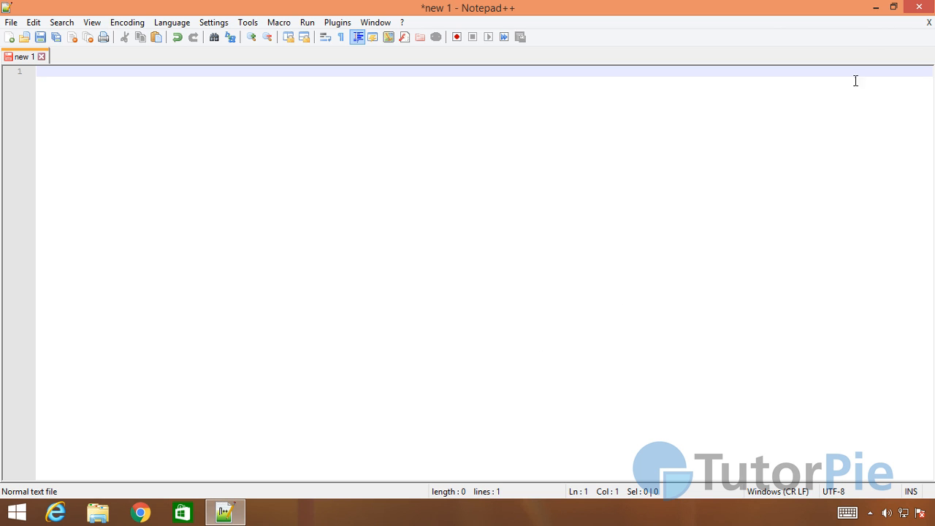
pyautogui.moveTo(923, 20)
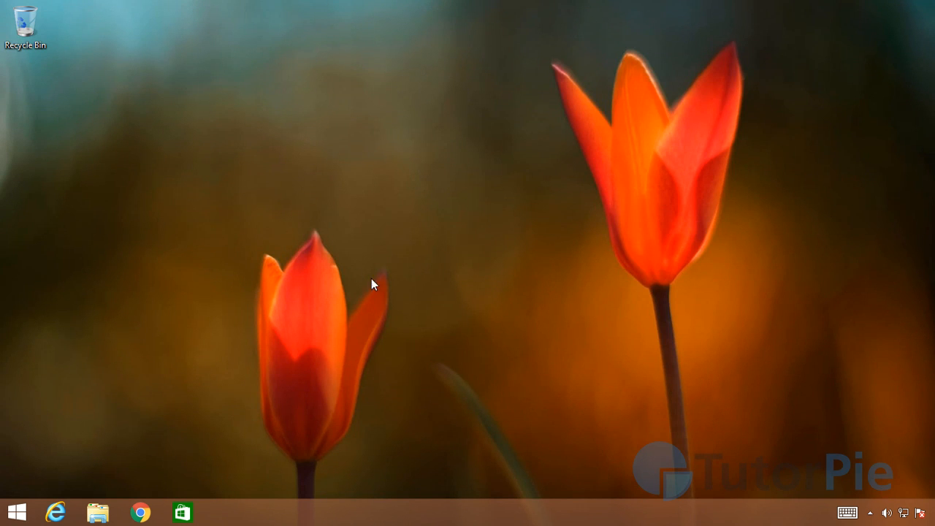
pyautogui.moveTo(722, 295)
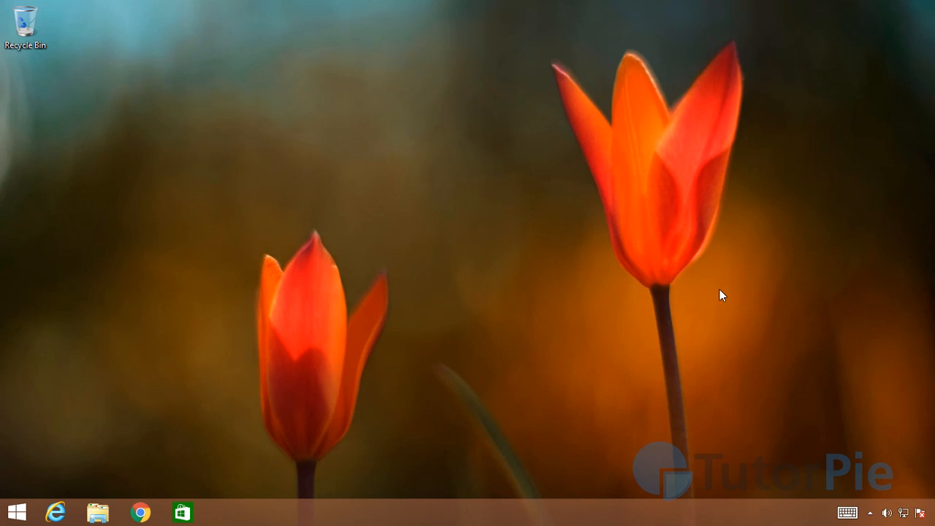
pyautogui.moveTo(184, 283)
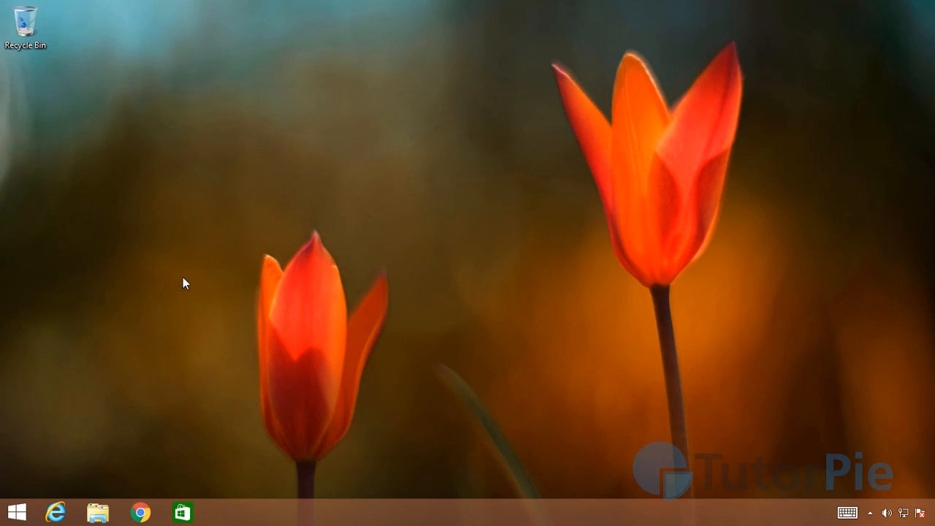
pyautogui.moveTo(653, 251)
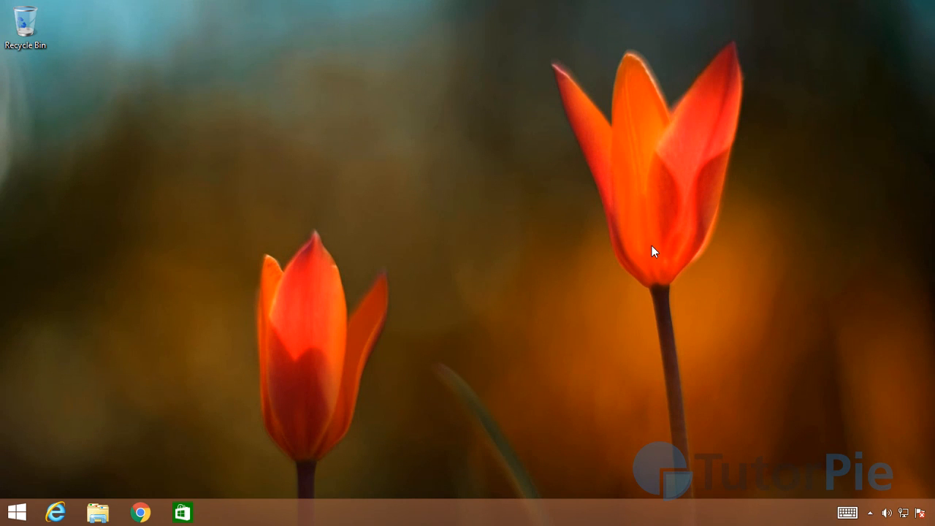
pyautogui.moveTo(562, 254)
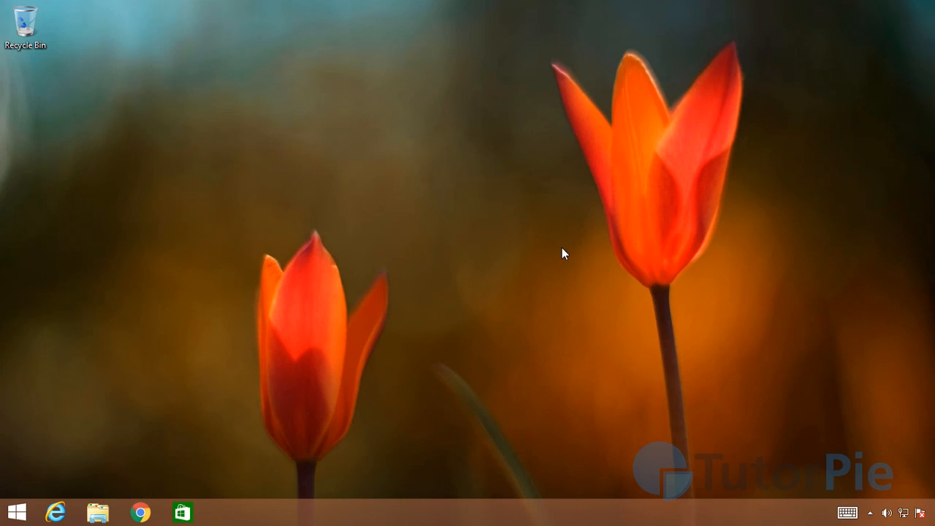
pyautogui.moveTo(161, 382)
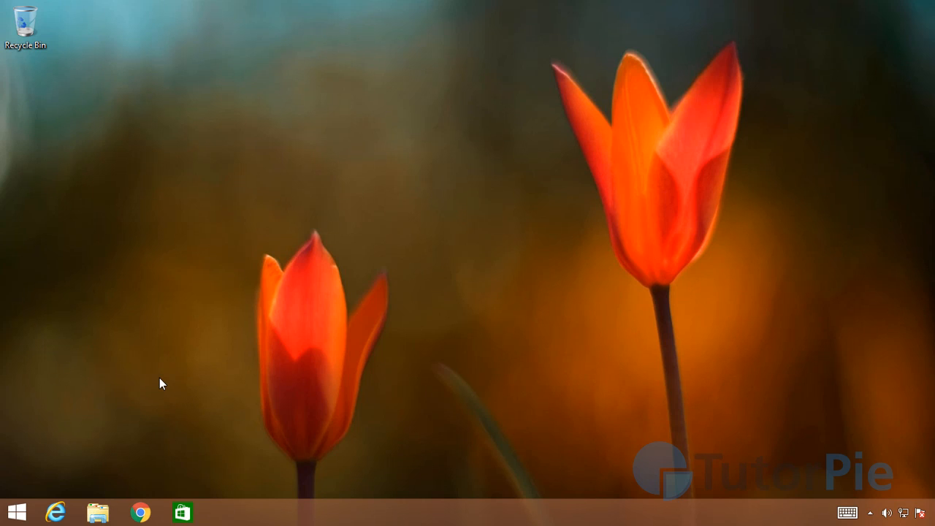